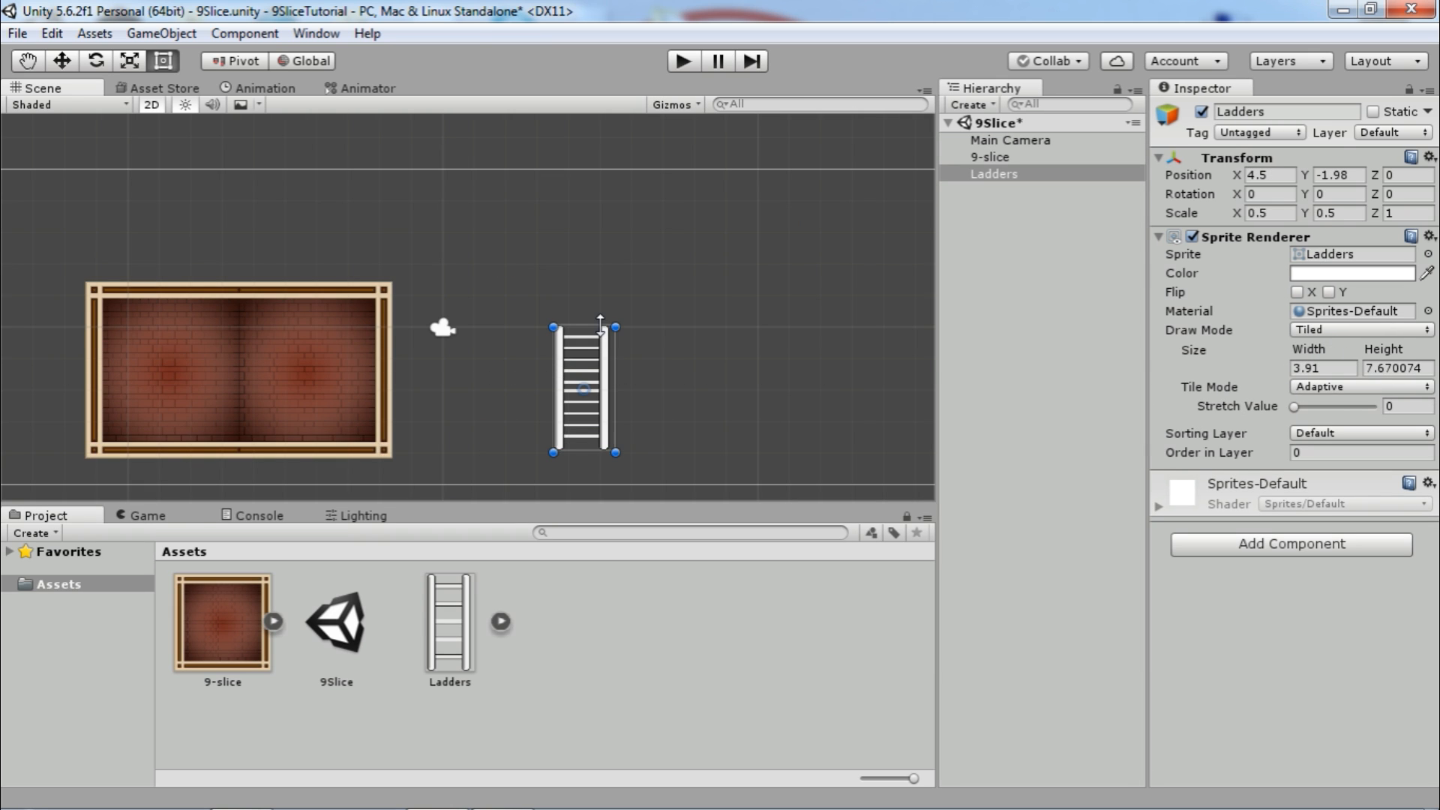
Stretch the ladder taller and set its tile mode from the Inspector.
left_click_drag(600, 325, 617, 204)
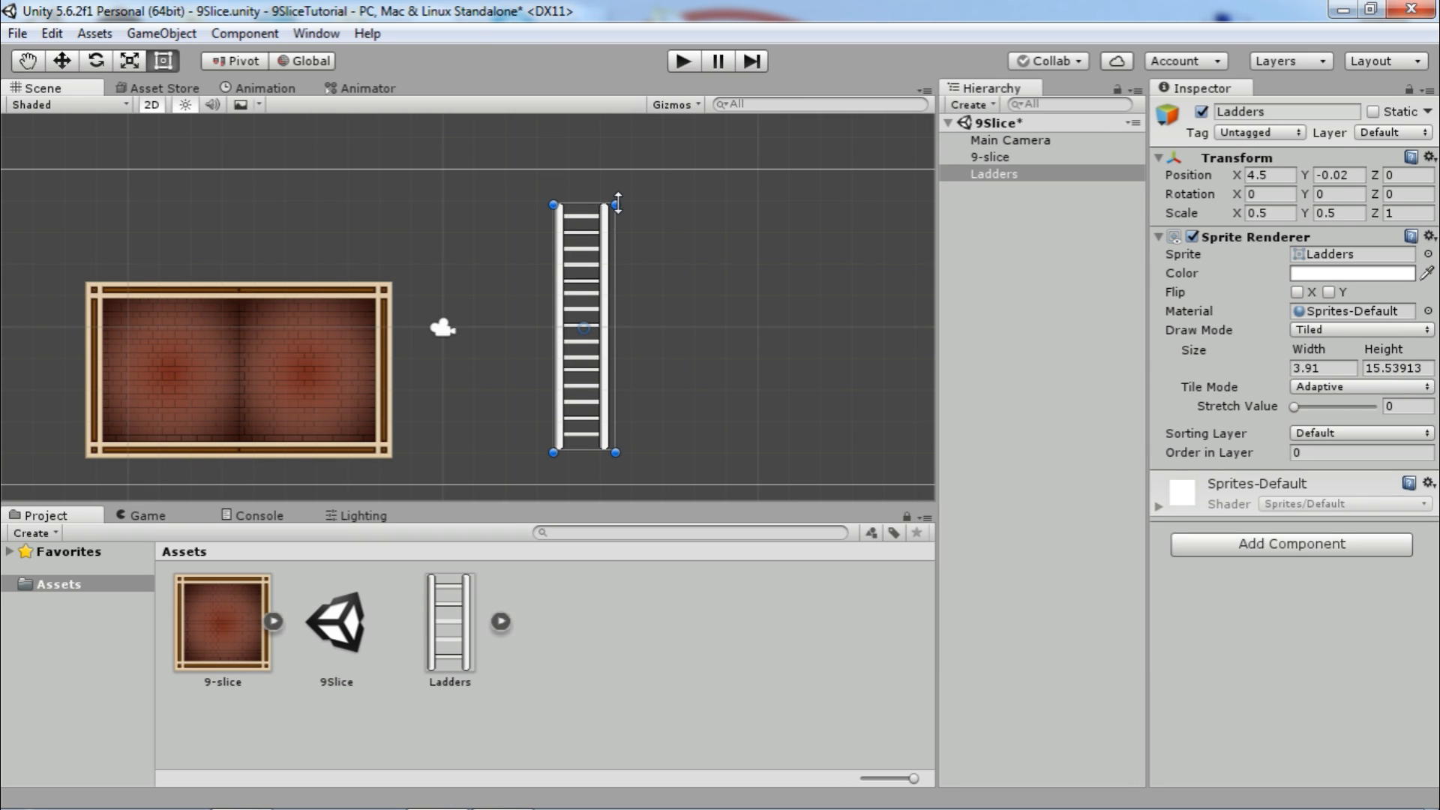
left_click(1359, 387)
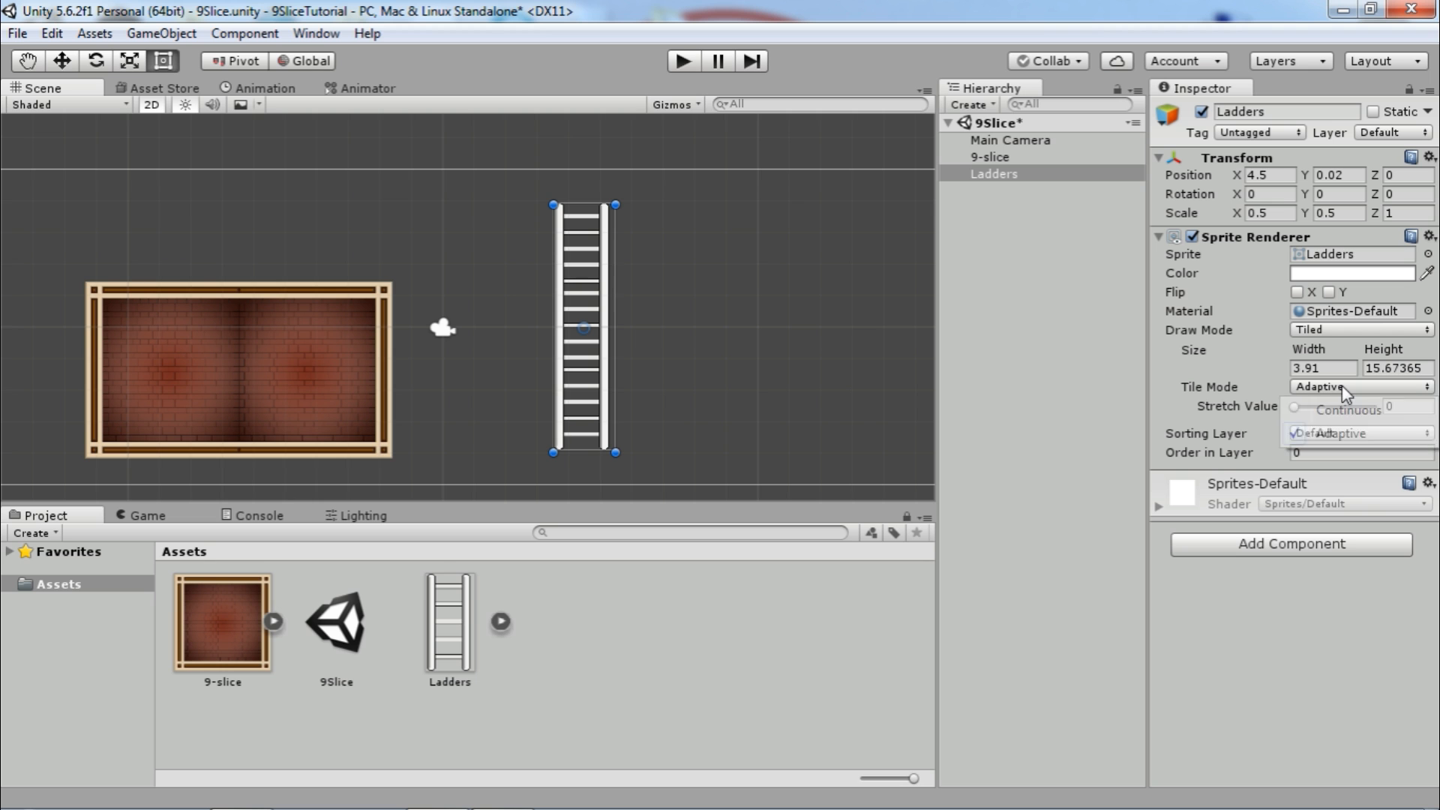
left_click(1348, 408)
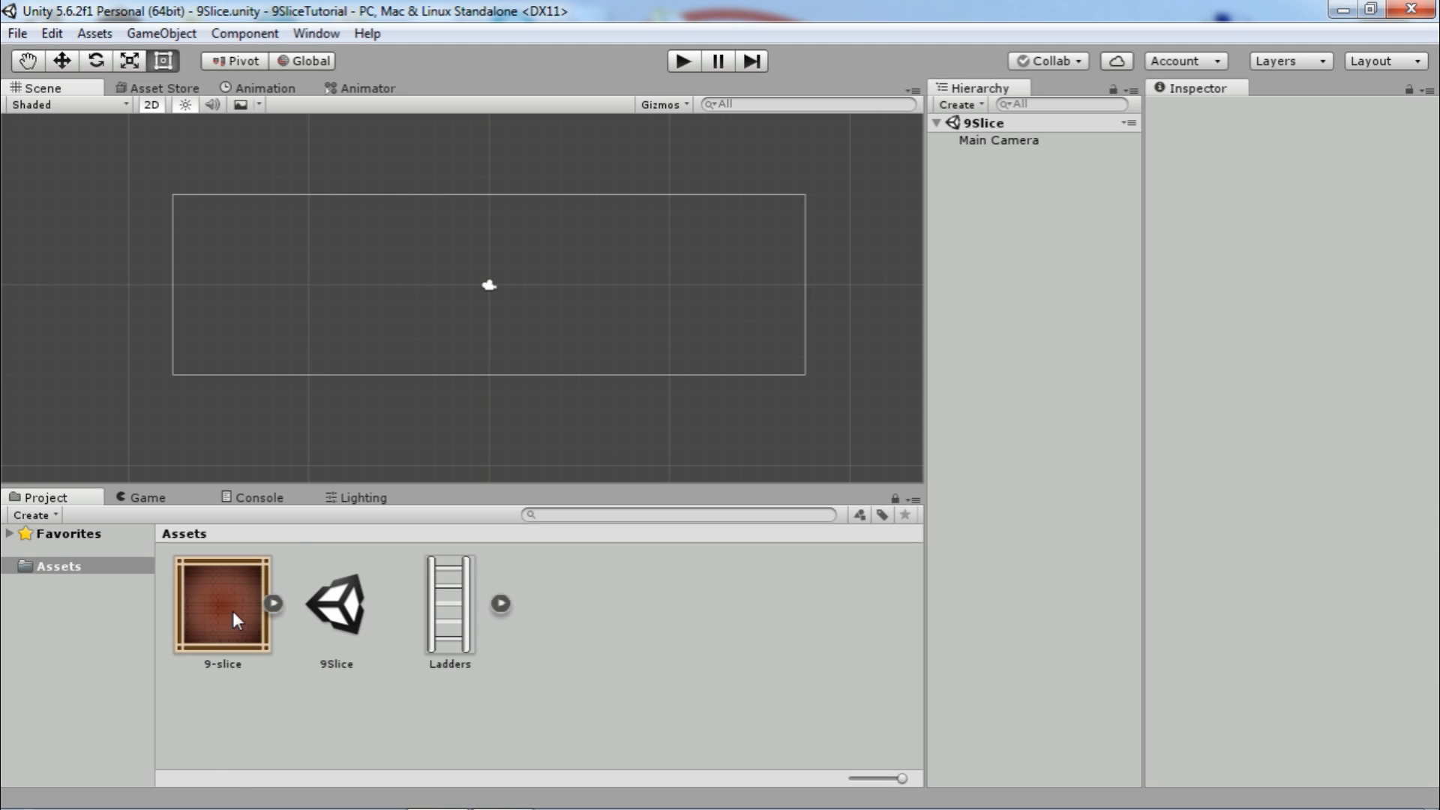
Give the 9-slice texture a Full Rect mesh type in its import settings.
left_click(222, 603)
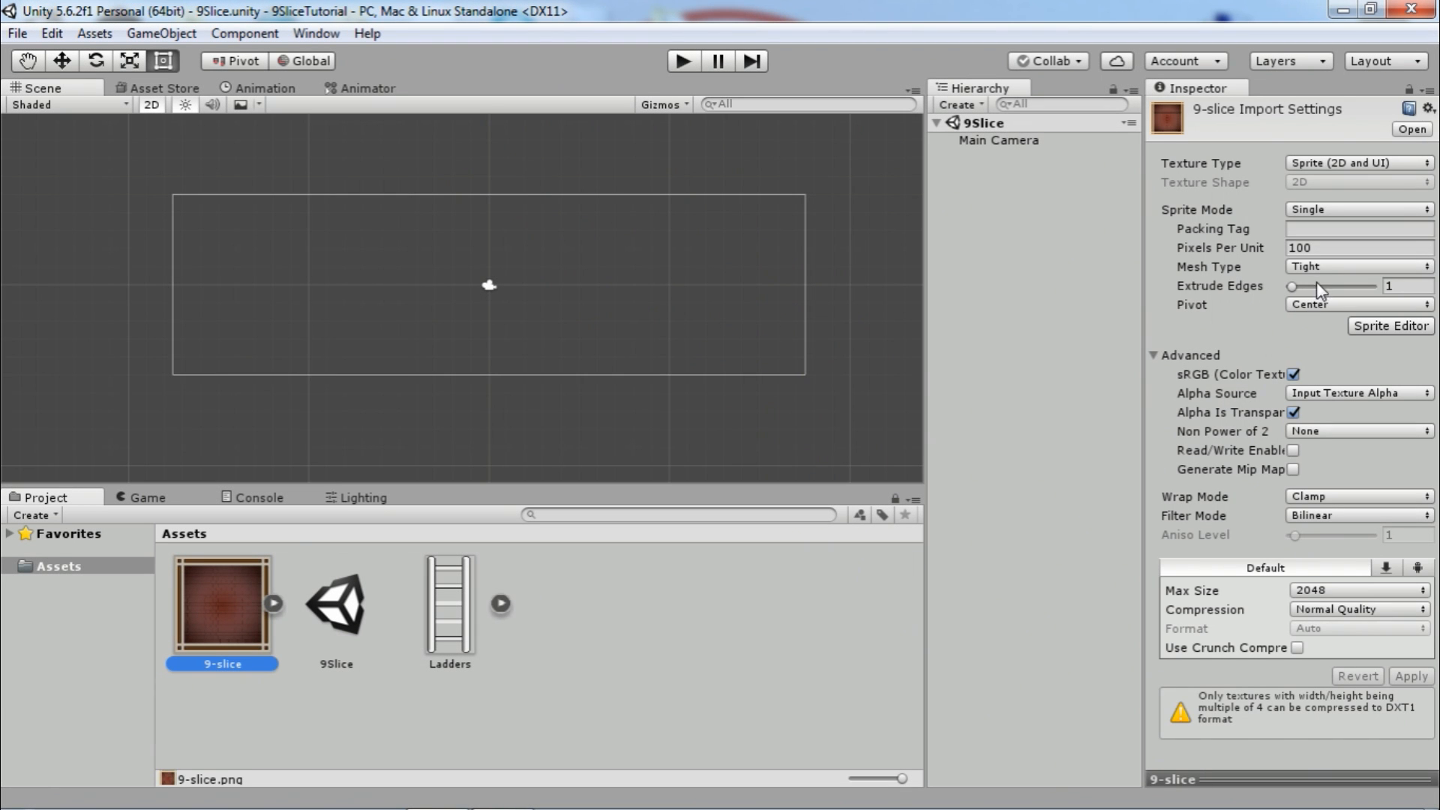
left_click(1358, 267)
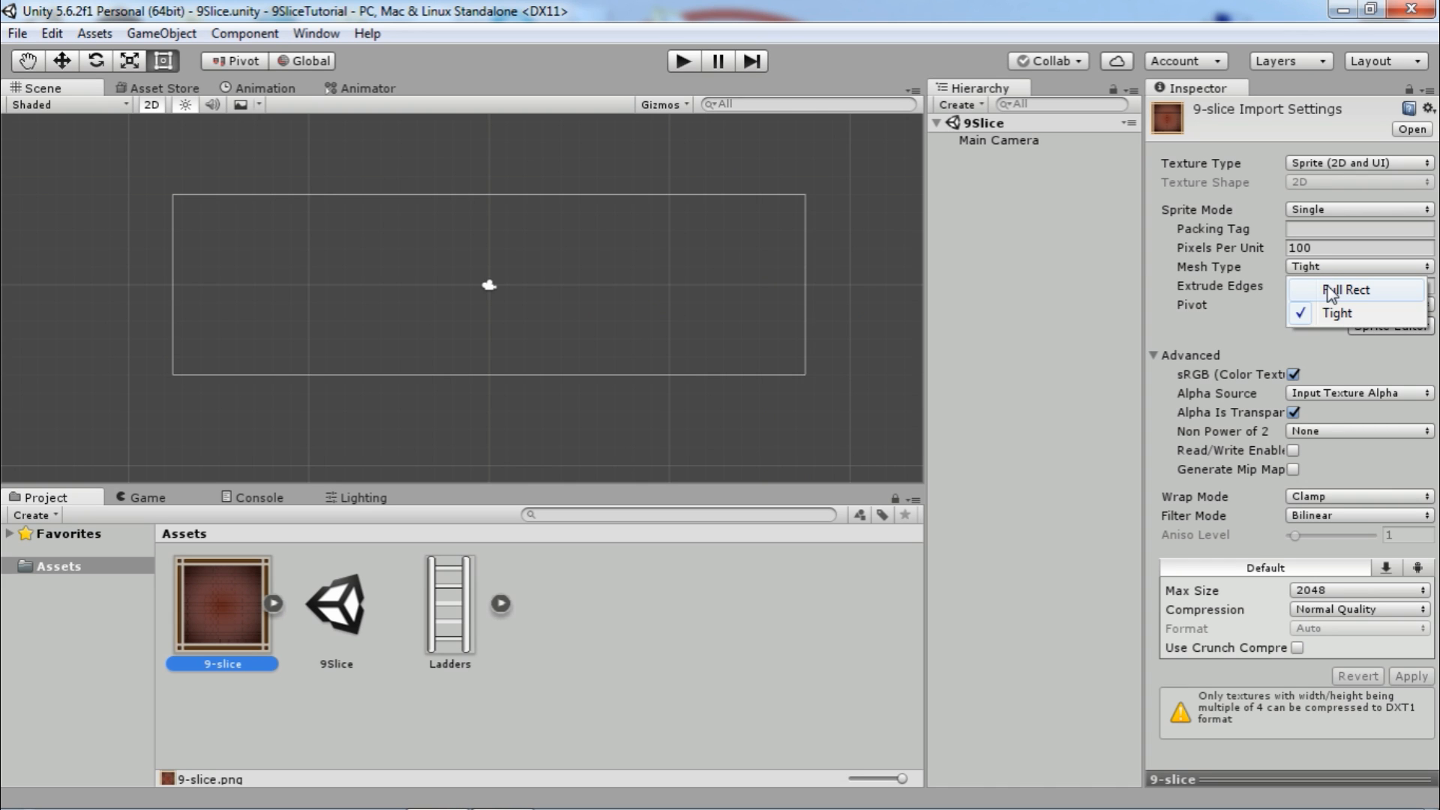
left_click(1347, 289)
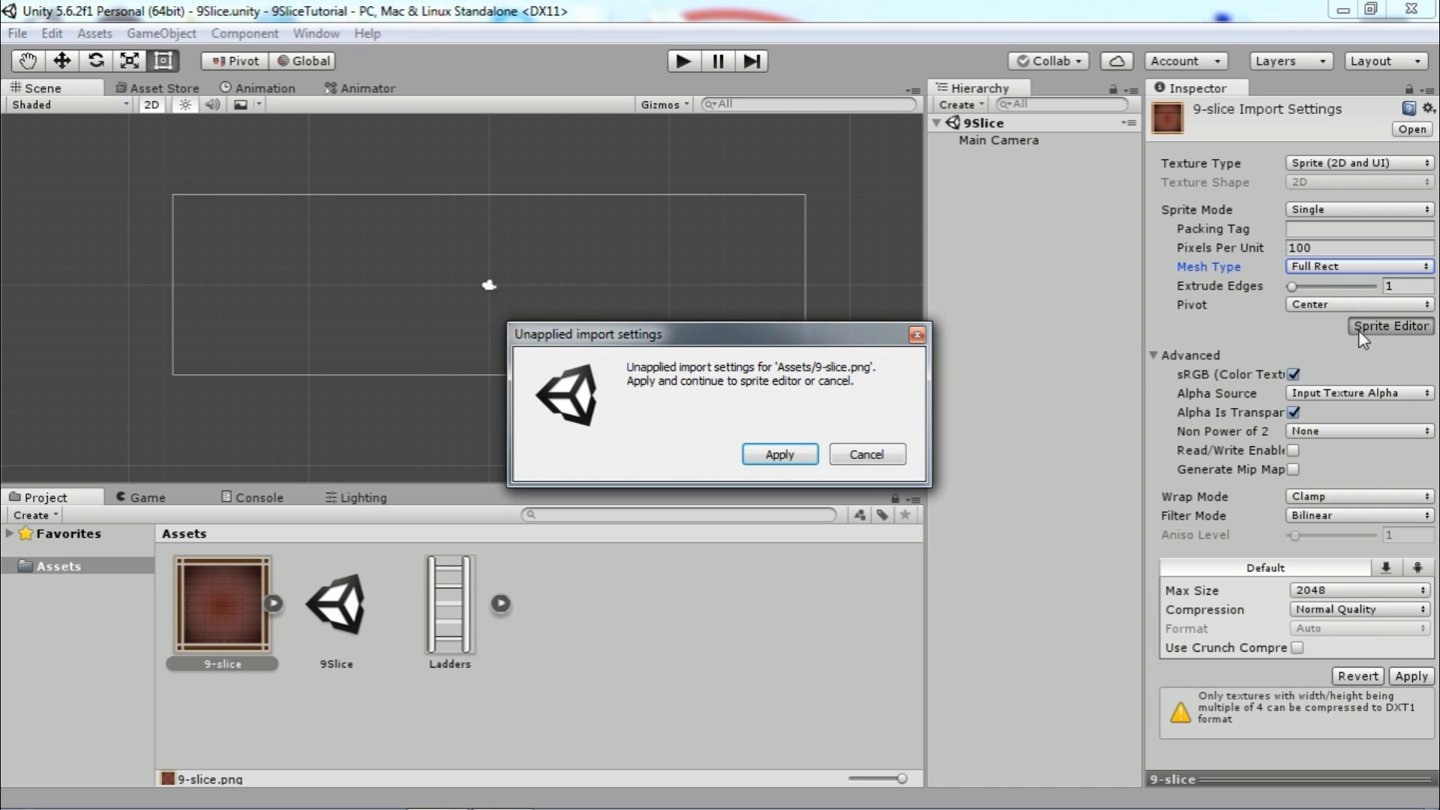
Apply the settings and mark 9-slice borders just inside the wooden frame edges (about 54 px).
left_click(778, 453)
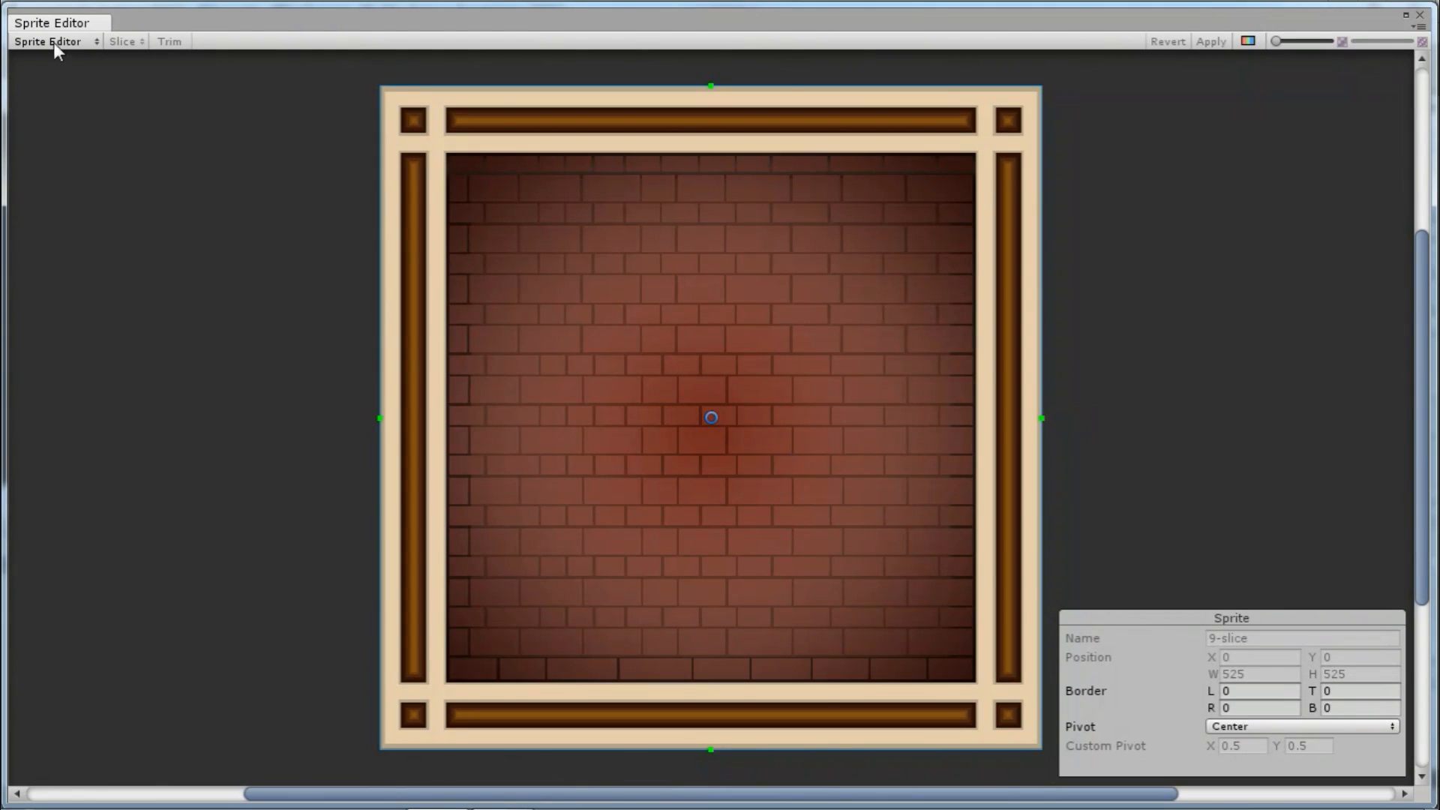
mouse_move(681, 147)
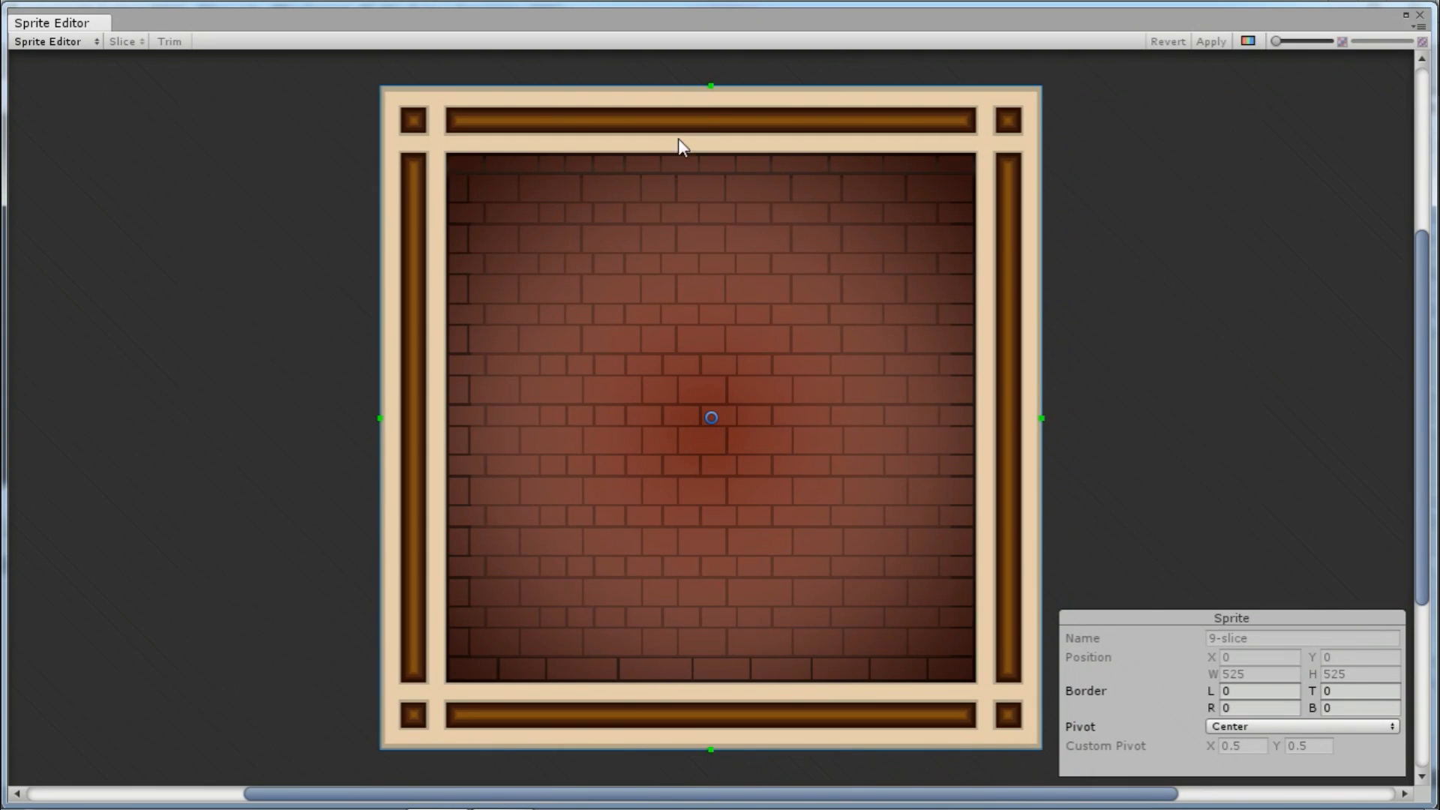
left_click_drag(710, 87, 709, 150)
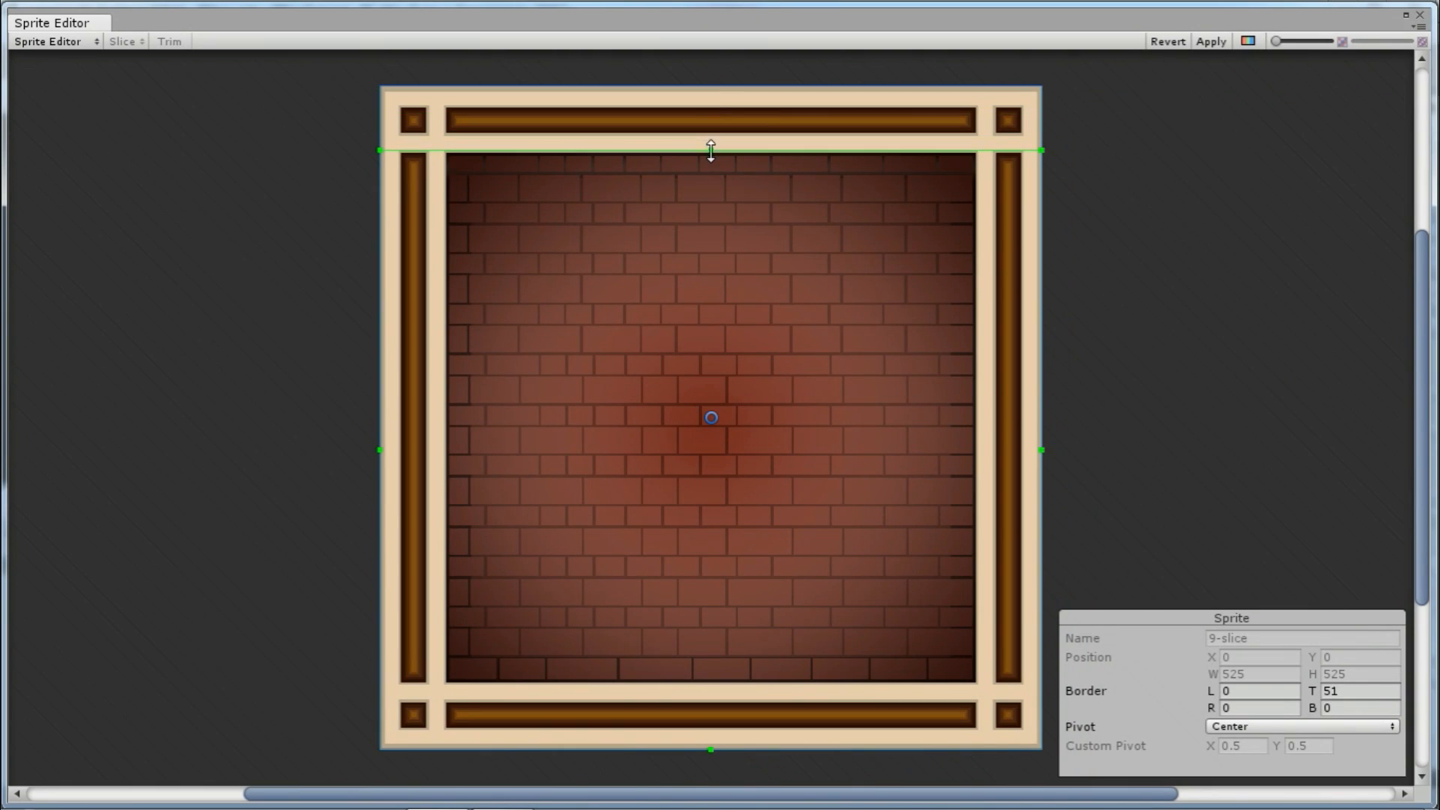
left_click_drag(380, 450, 416, 456)
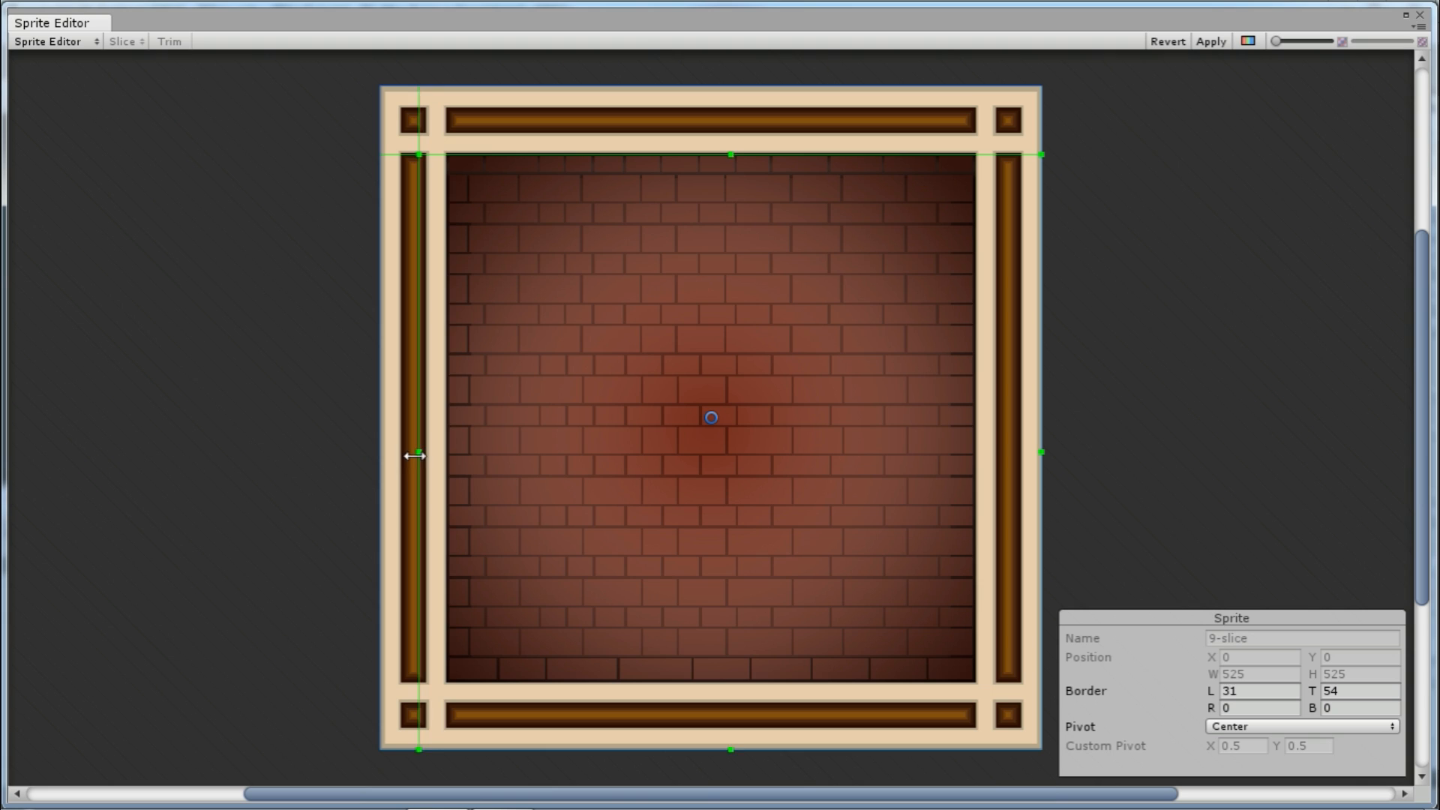
left_click_drag(419, 456, 447, 456)
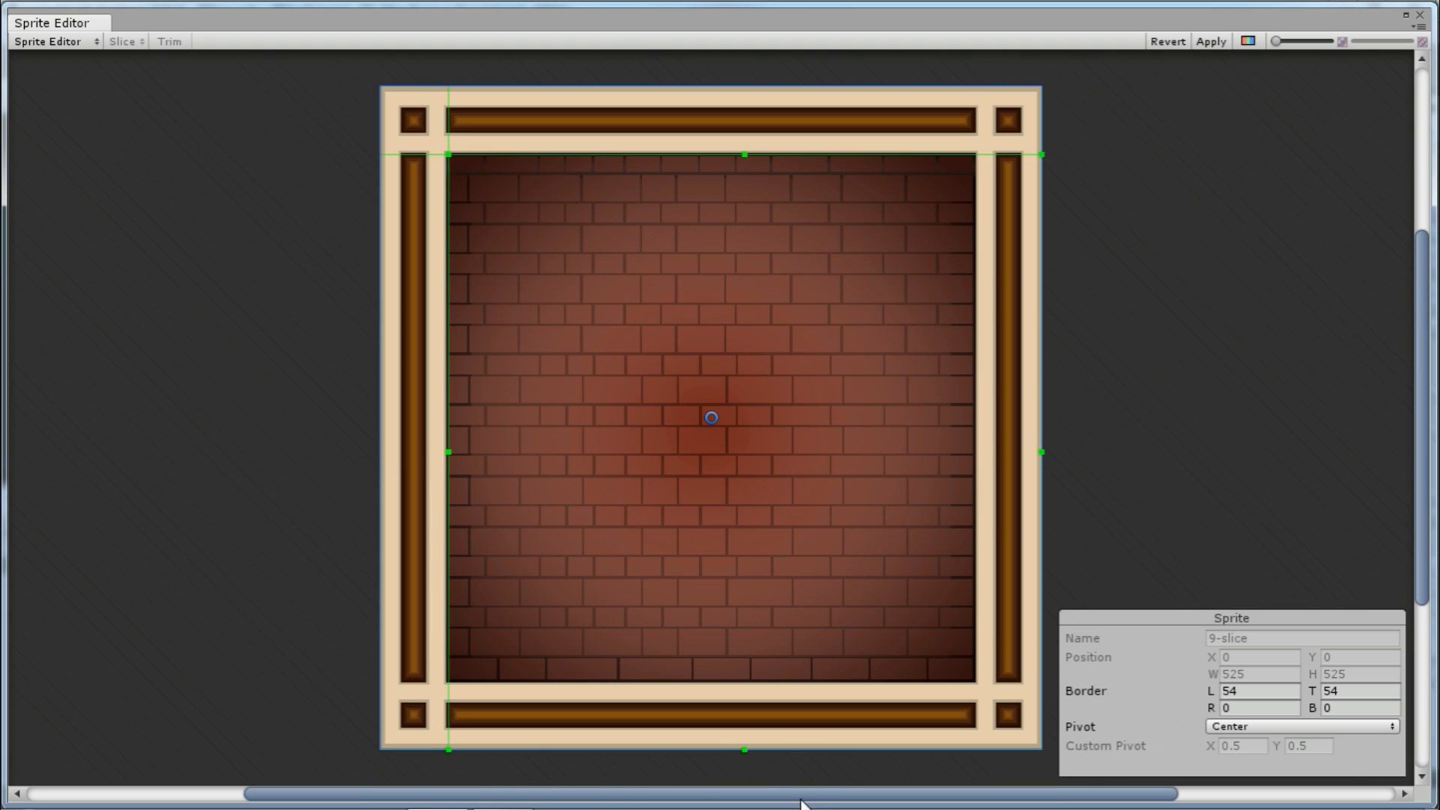
left_click_drag(742, 749, 747, 681)
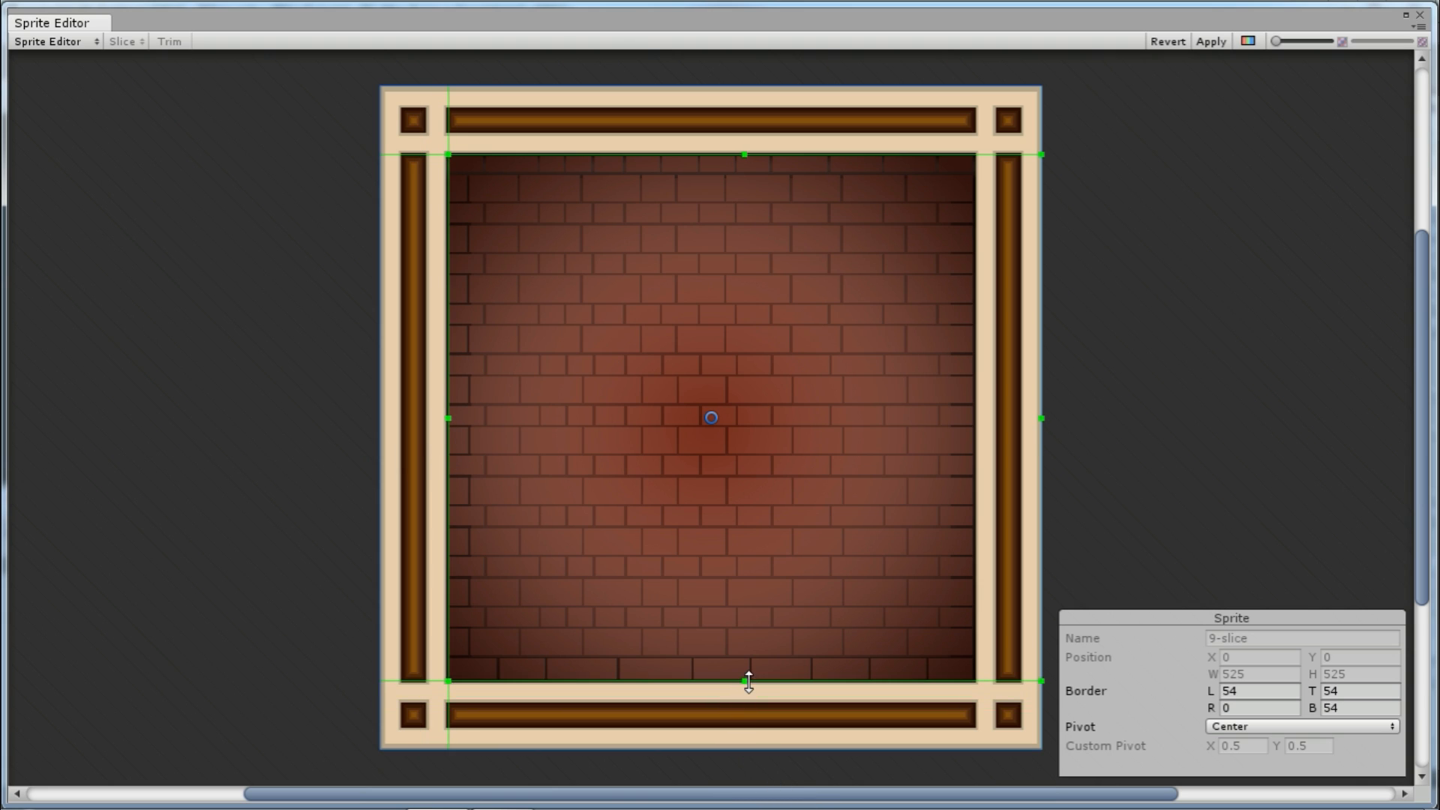
left_click_drag(1038, 417, 970, 417)
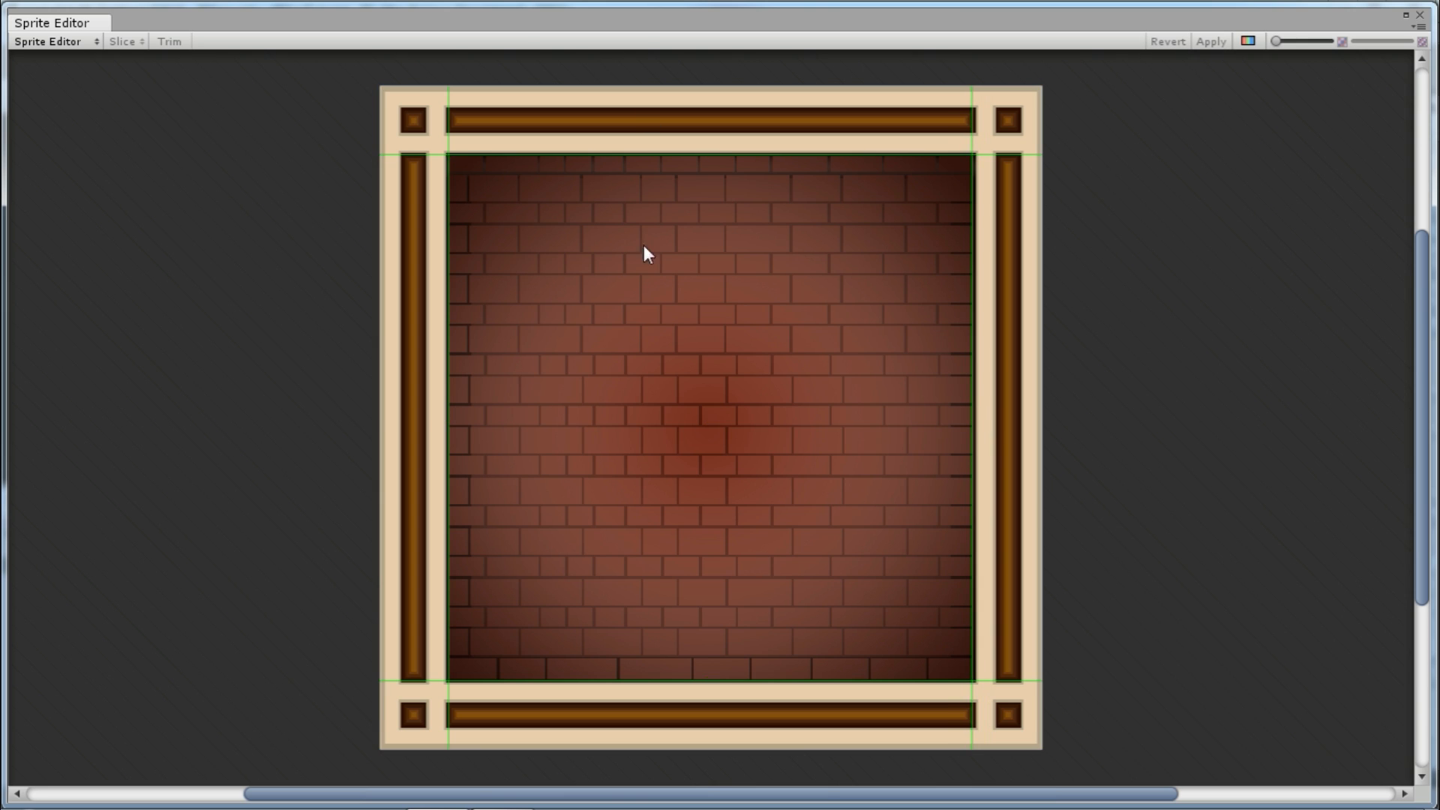
left_click(1430, 23)
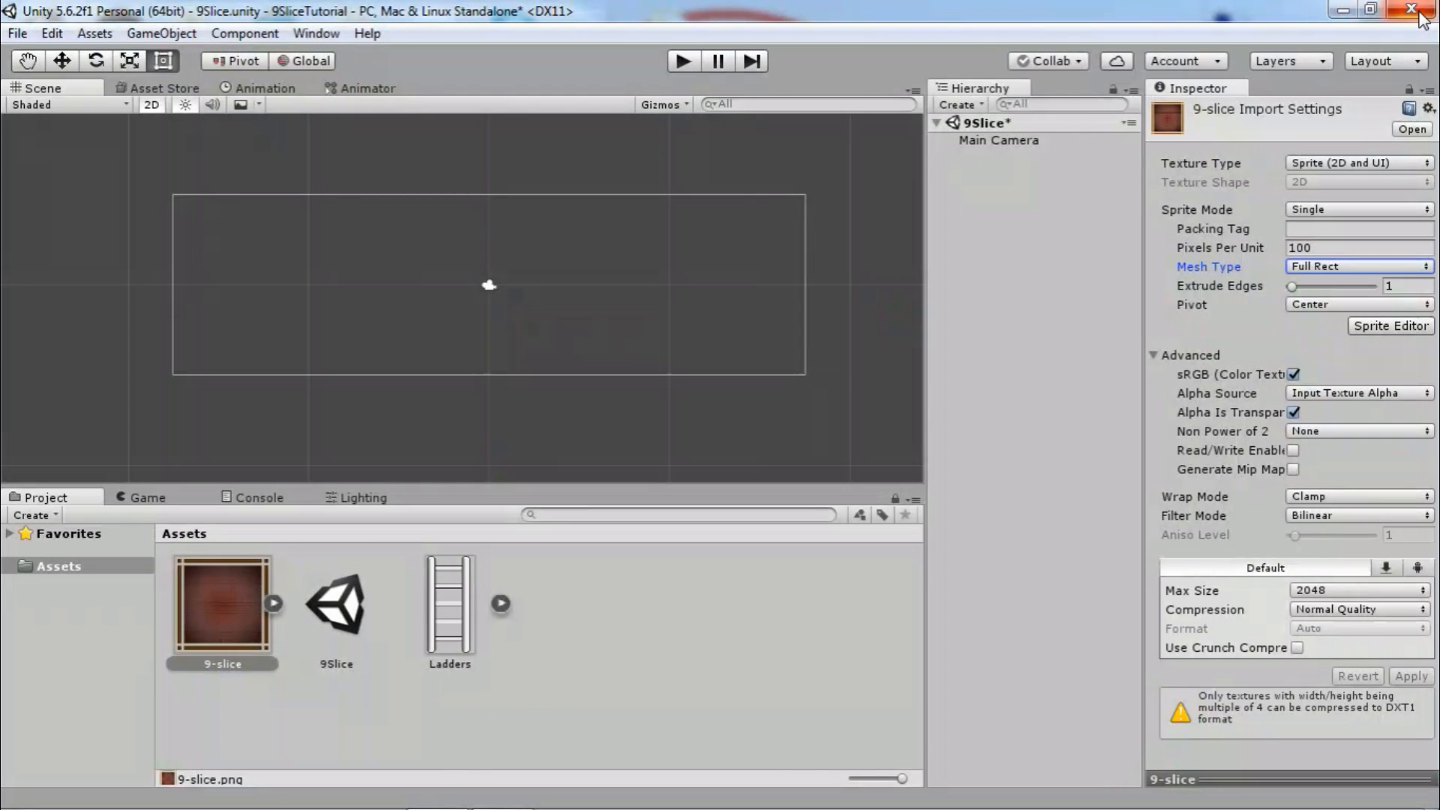
Place the 9-slice sprite into the scene at the origin, keeping Simple draw mode.
left_click(221, 603)
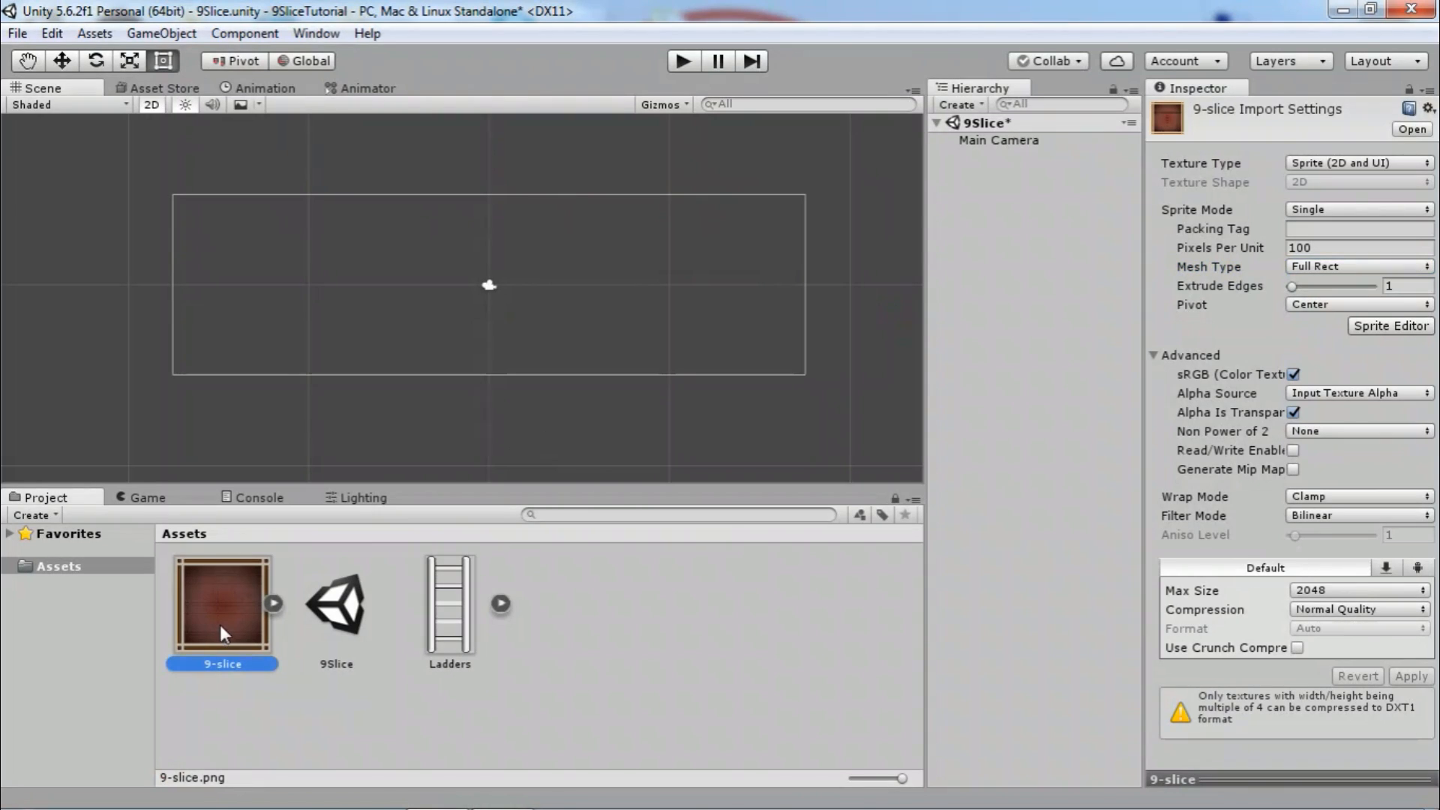
left_click_drag(222, 602, 488, 287)
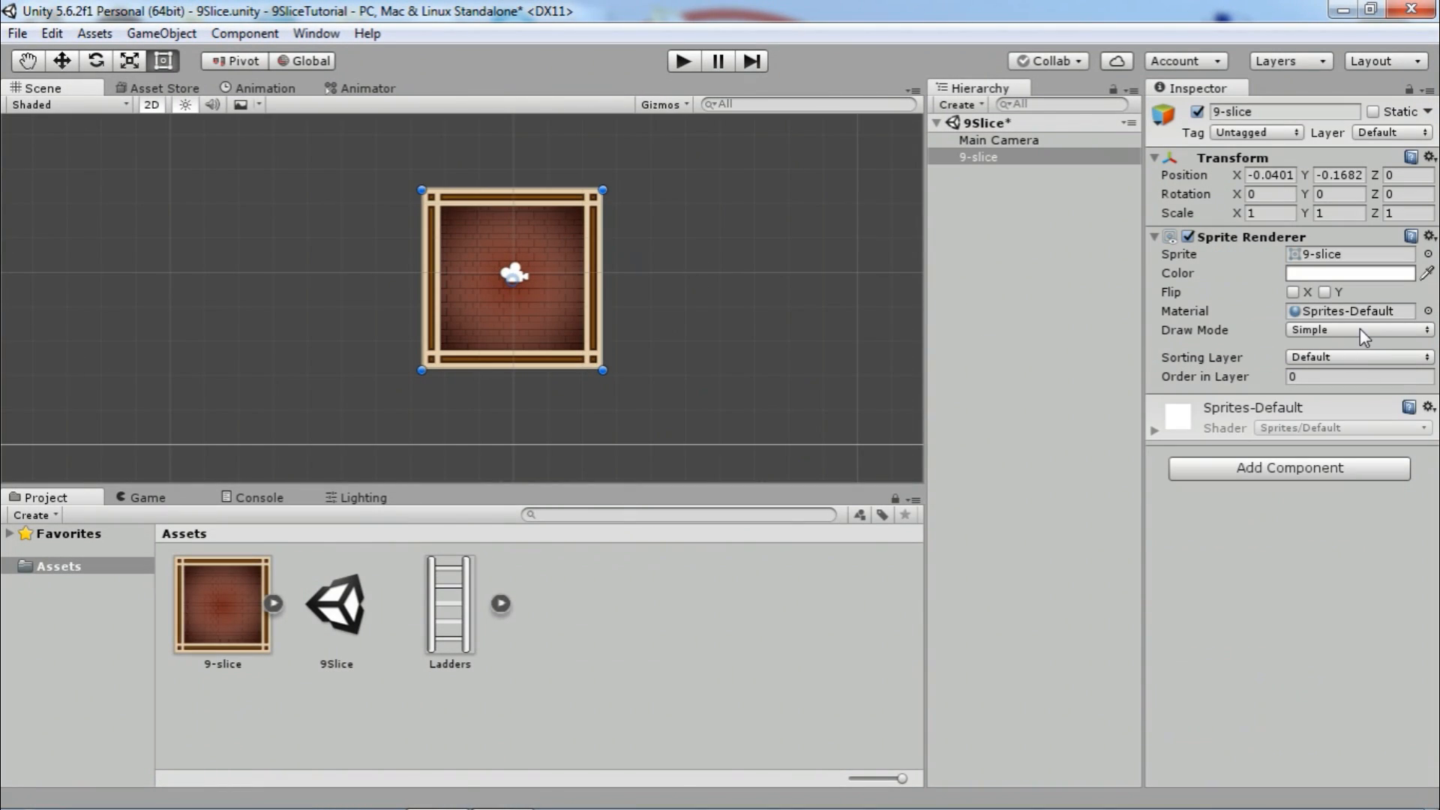
left_click(1359, 330)
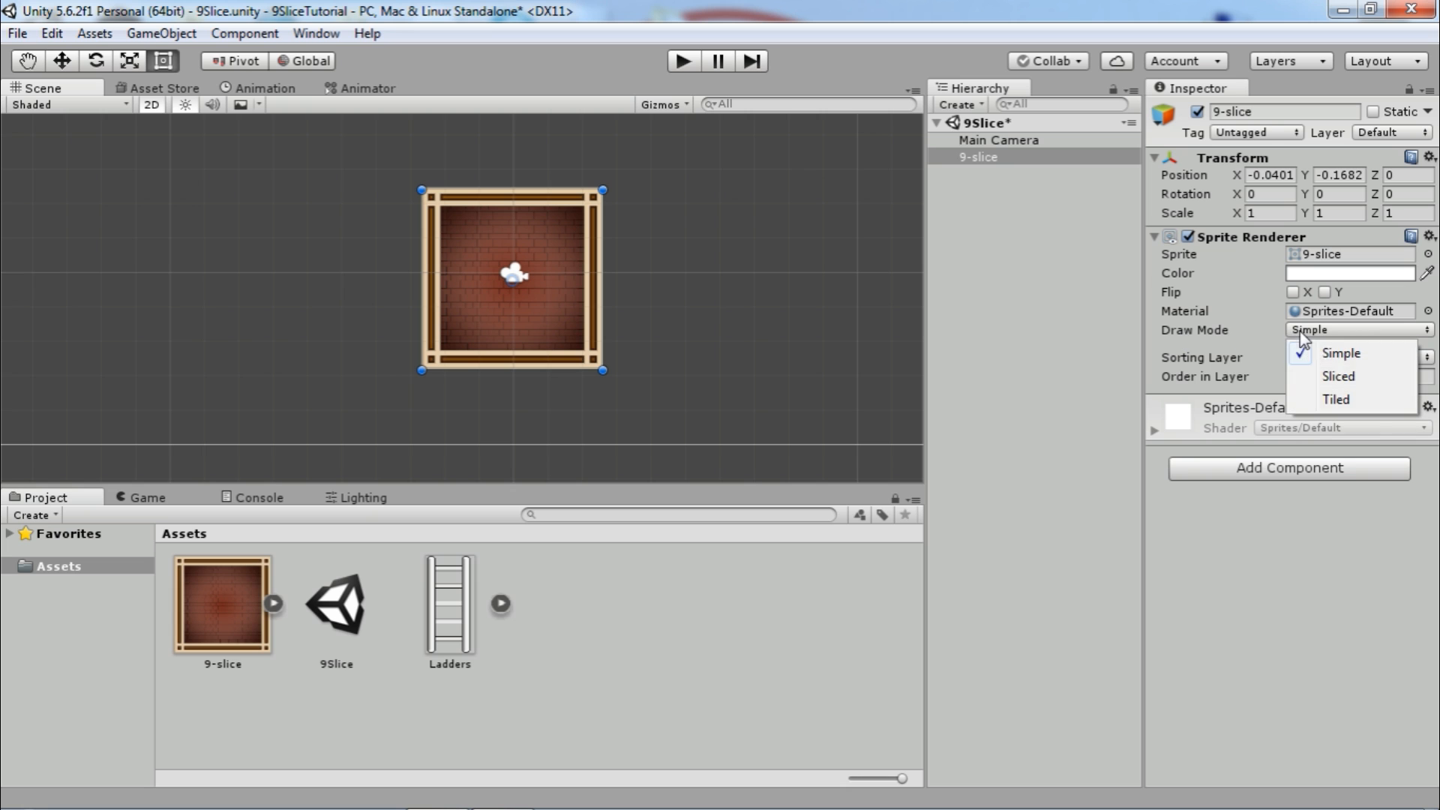
left_click(1340, 351)
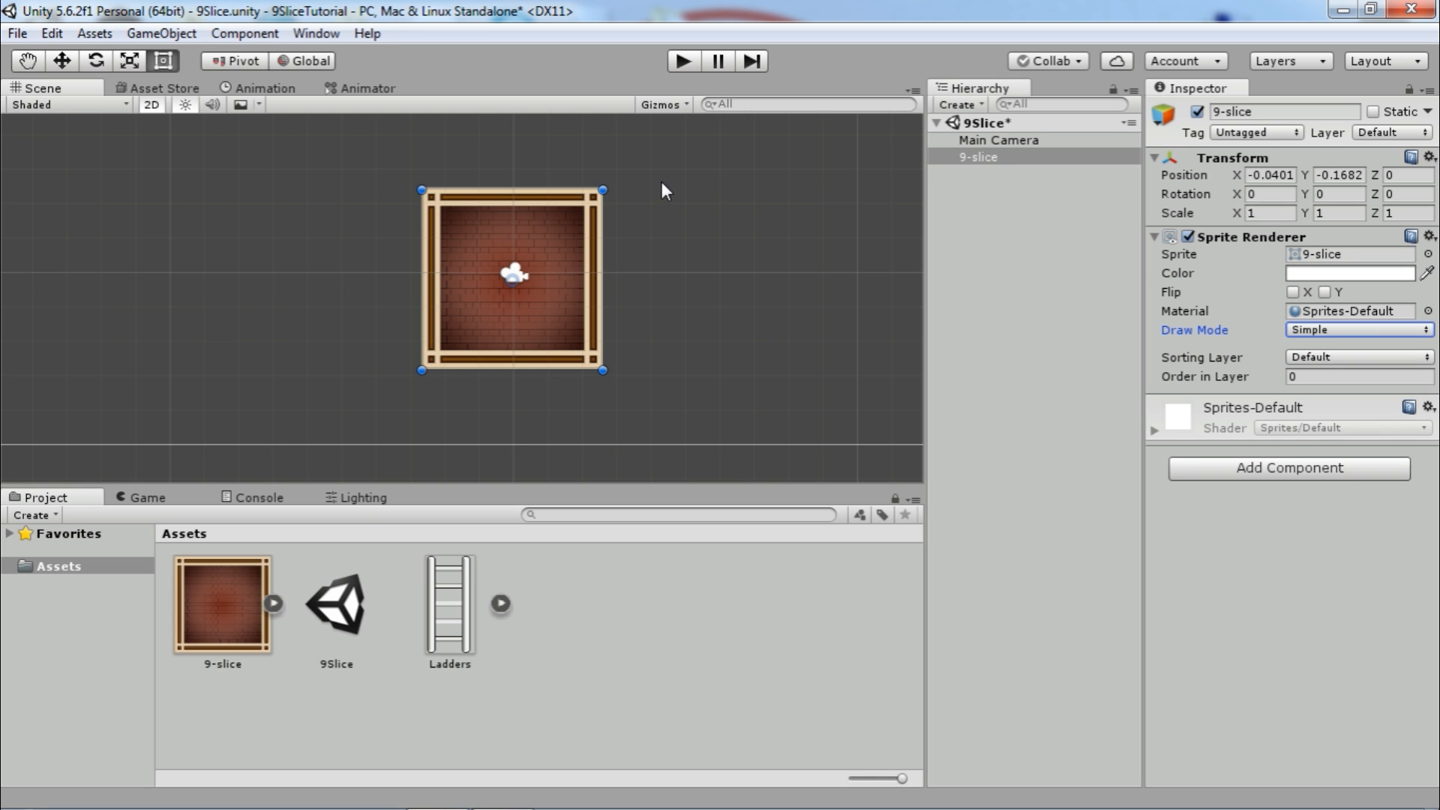
left_click_drag(602, 190, 718, 126)
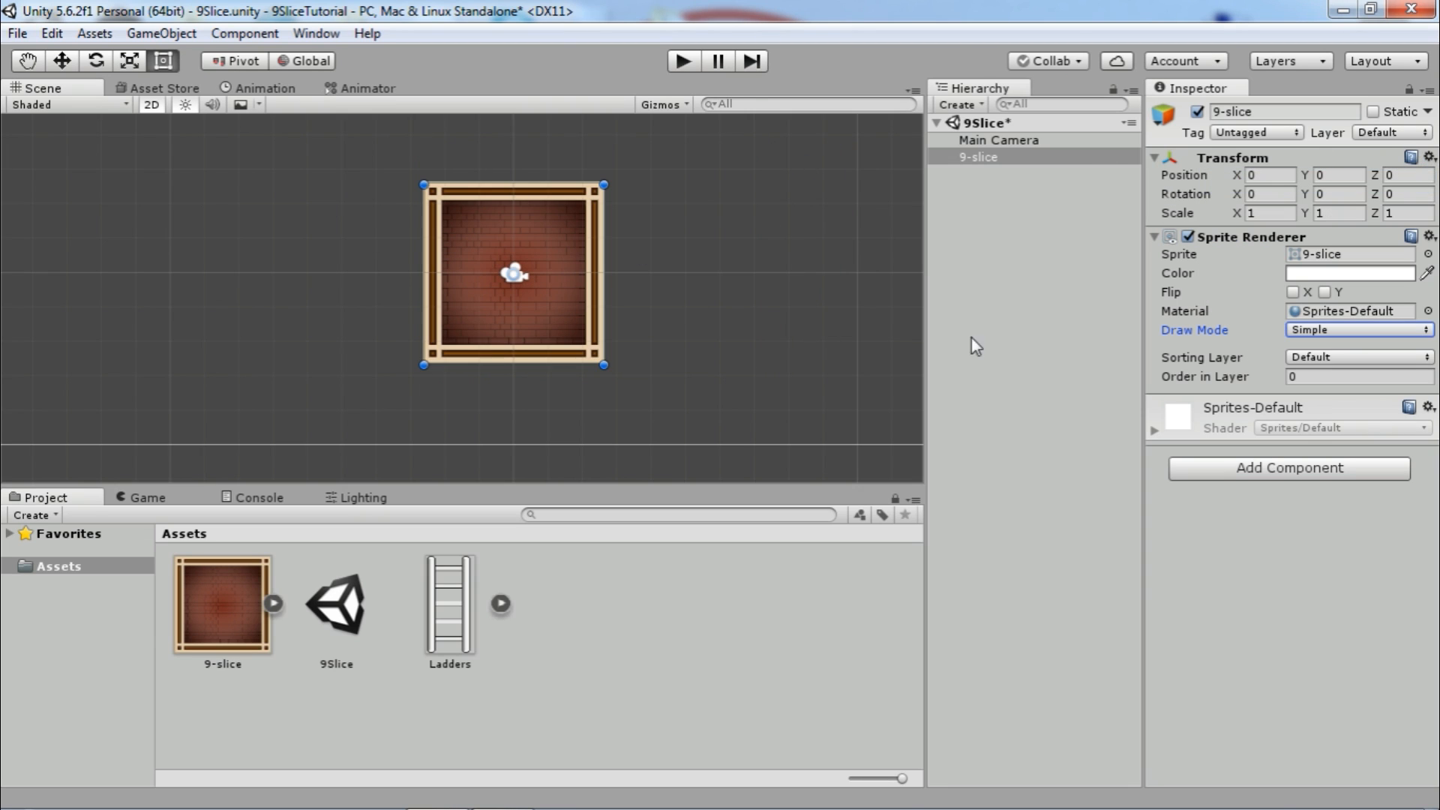
Draw the frame Sliced and stretch it to about 11.8 by 8.8 without thickening its border.
left_click(1356, 330)
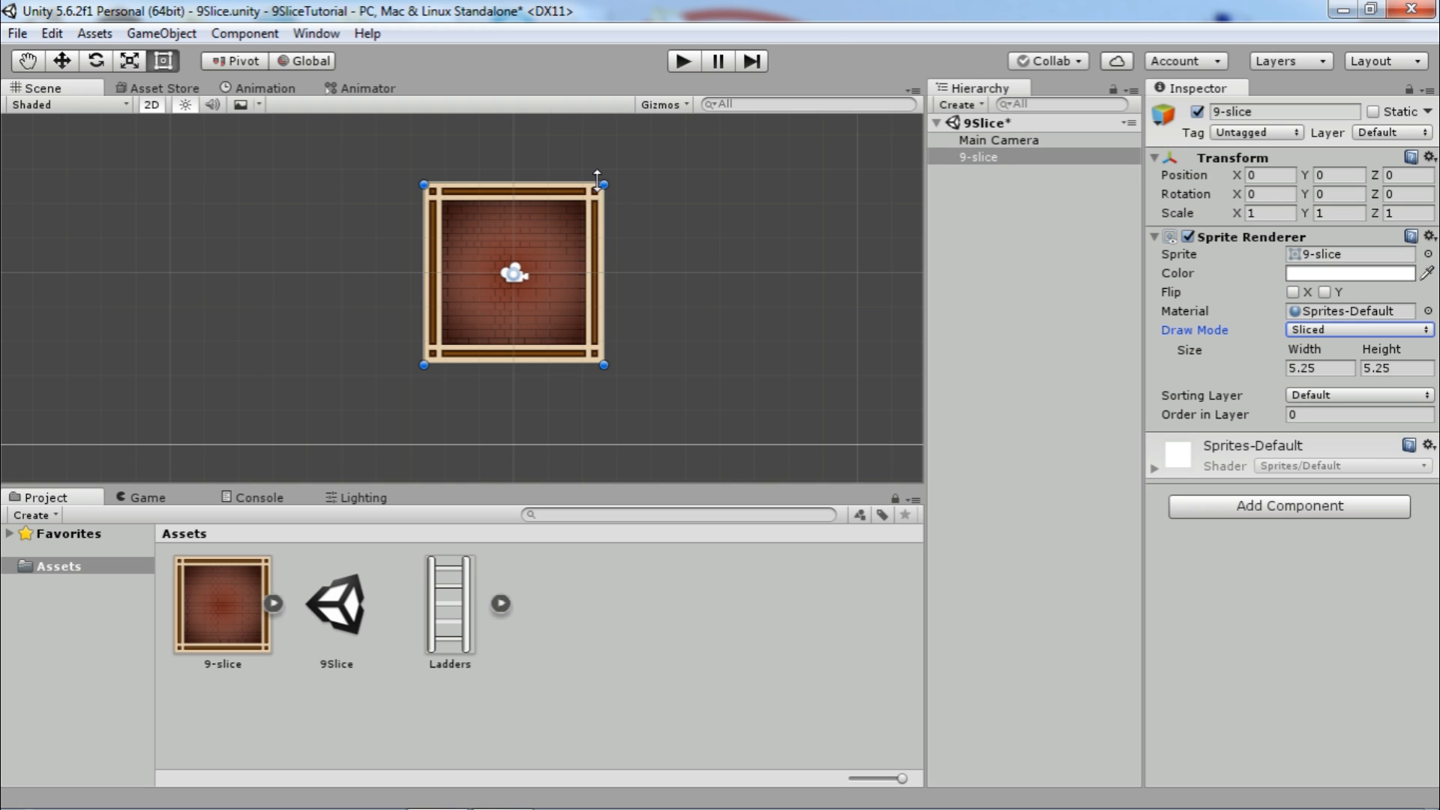
left_click_drag(603, 365, 678, 414)
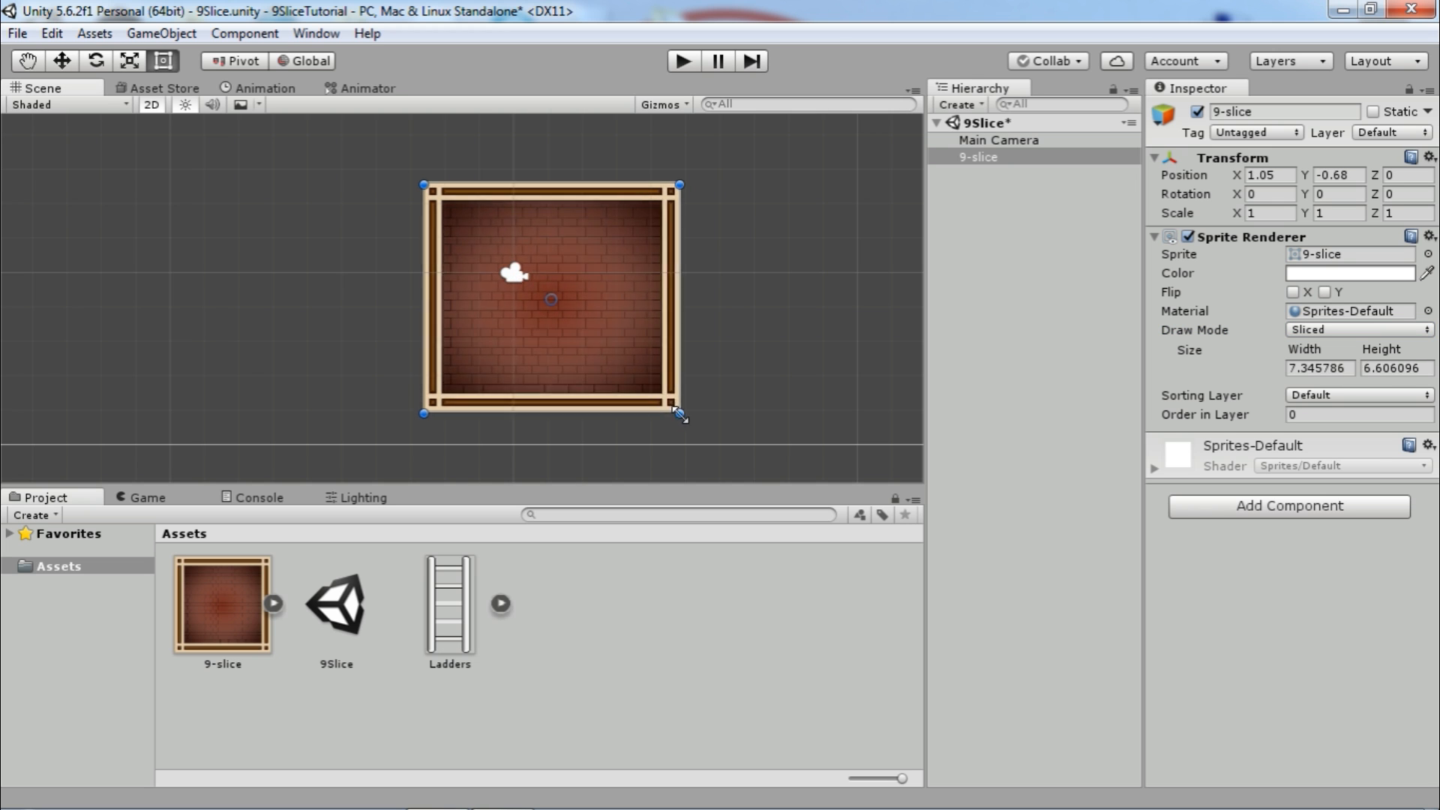
left_click_drag(678, 414, 807, 477)
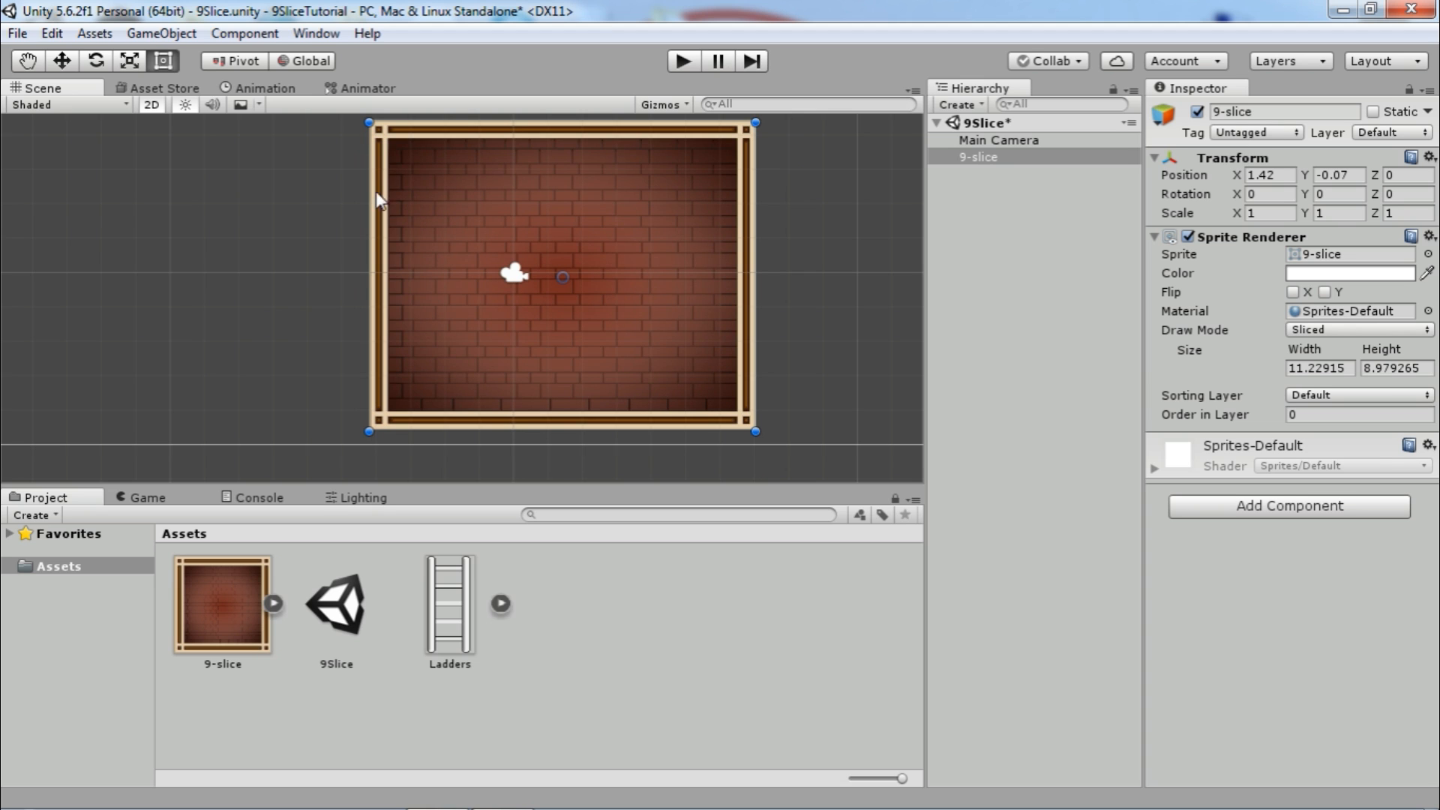
mouse_move(541, 366)
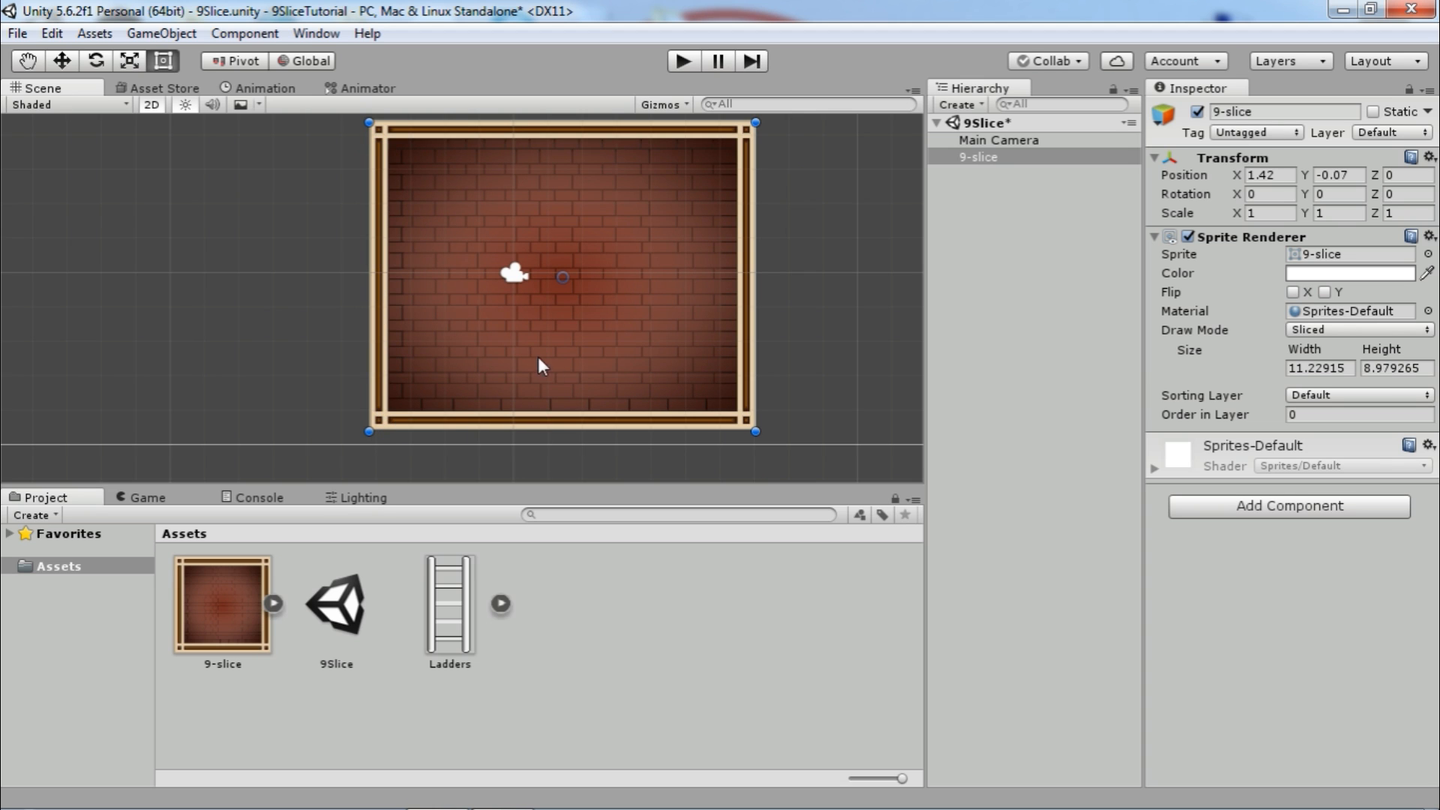
left_click_drag(755, 276, 868, 278)
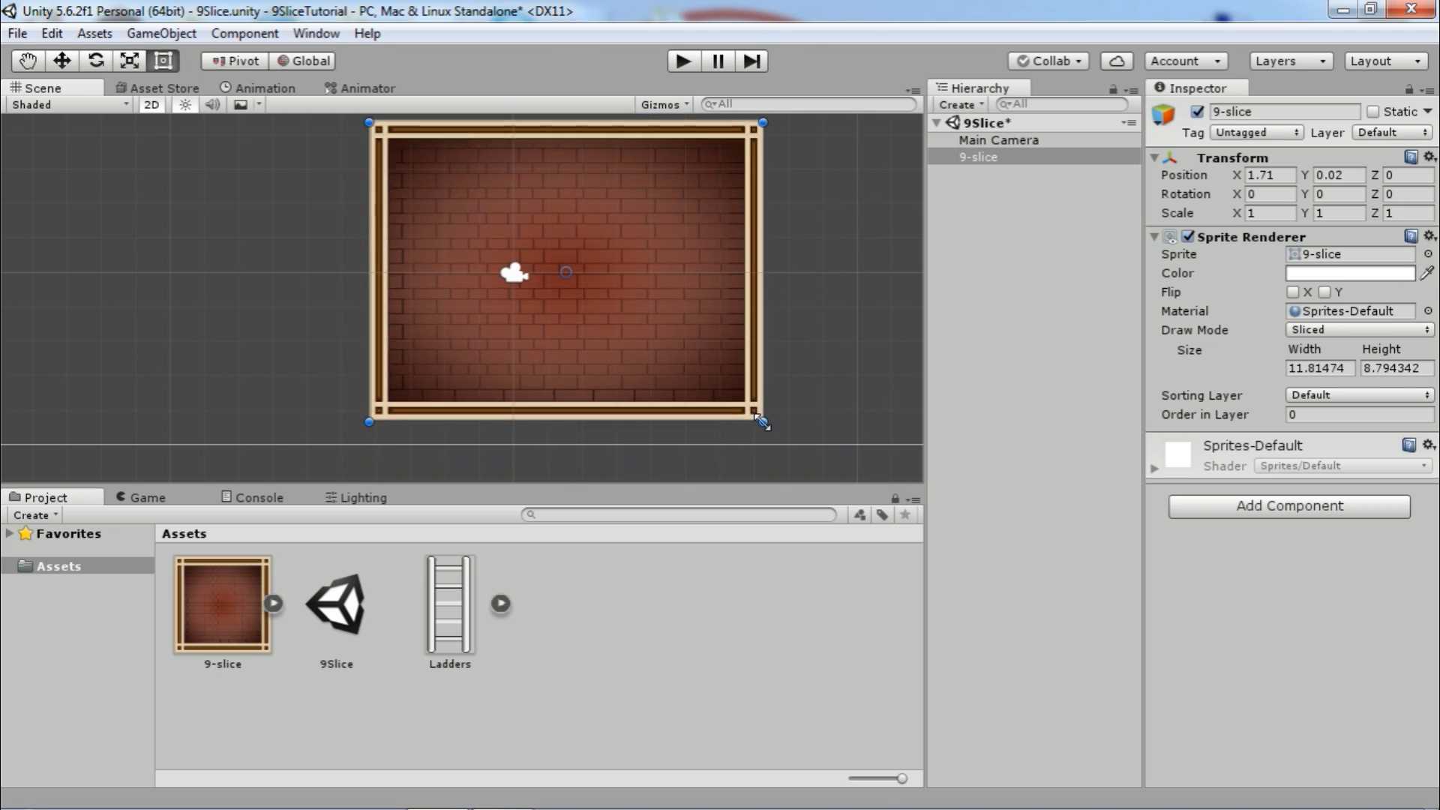
left_click_drag(760, 423, 761, 420)
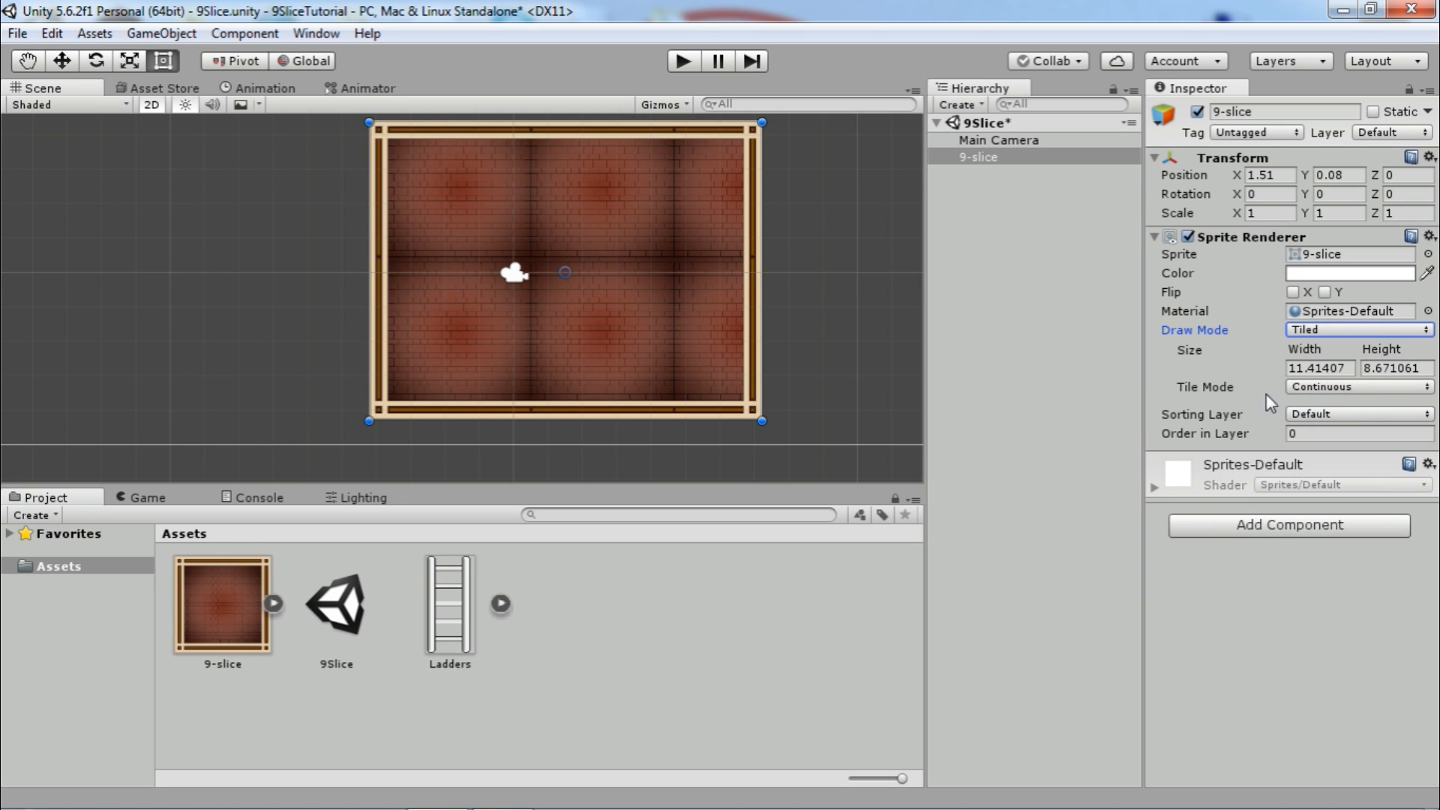
Switch the frame to Tiled draw mode with Adaptive tiling so the bricks repeat.
left_click(1357, 386)
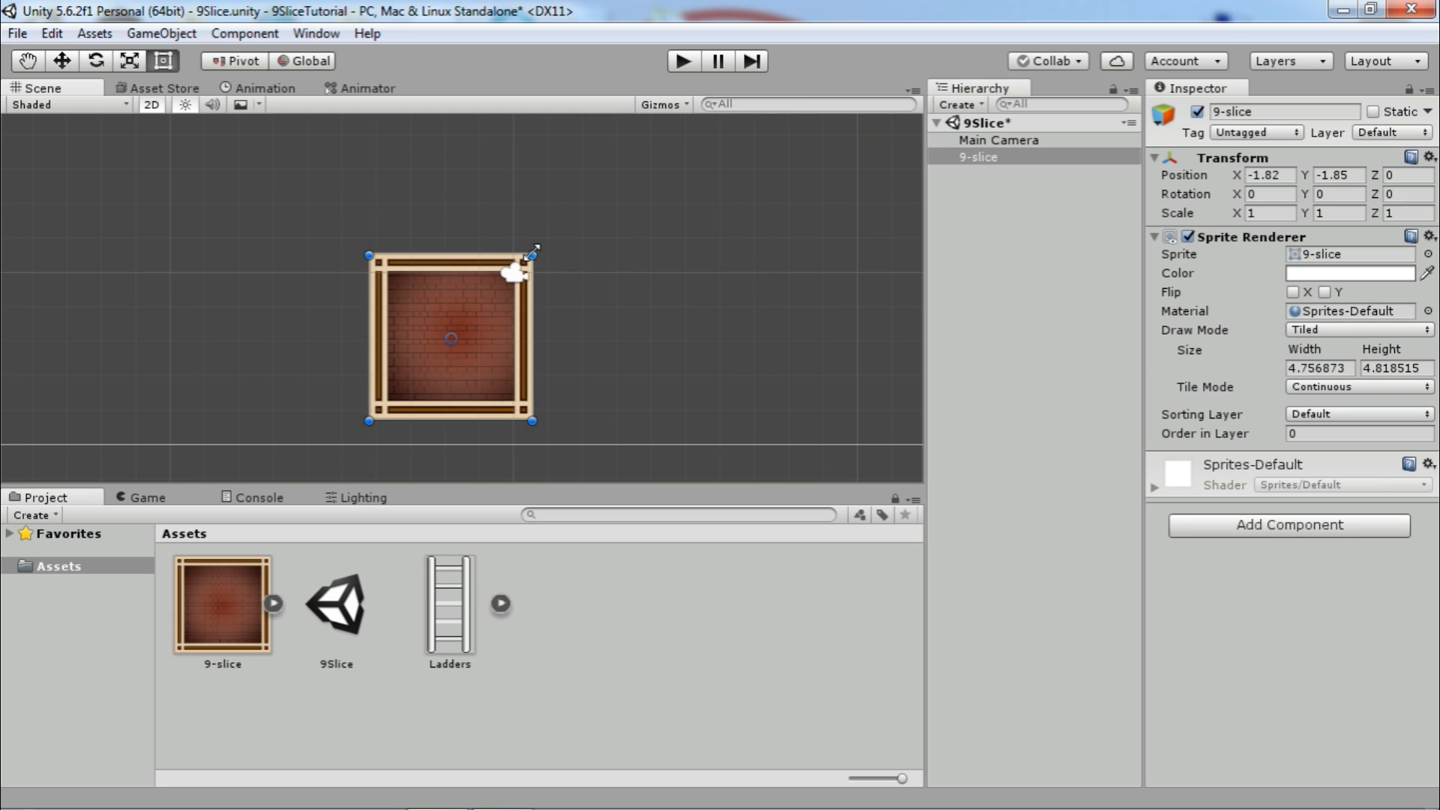
left_click_drag(450, 338, 651, 276)
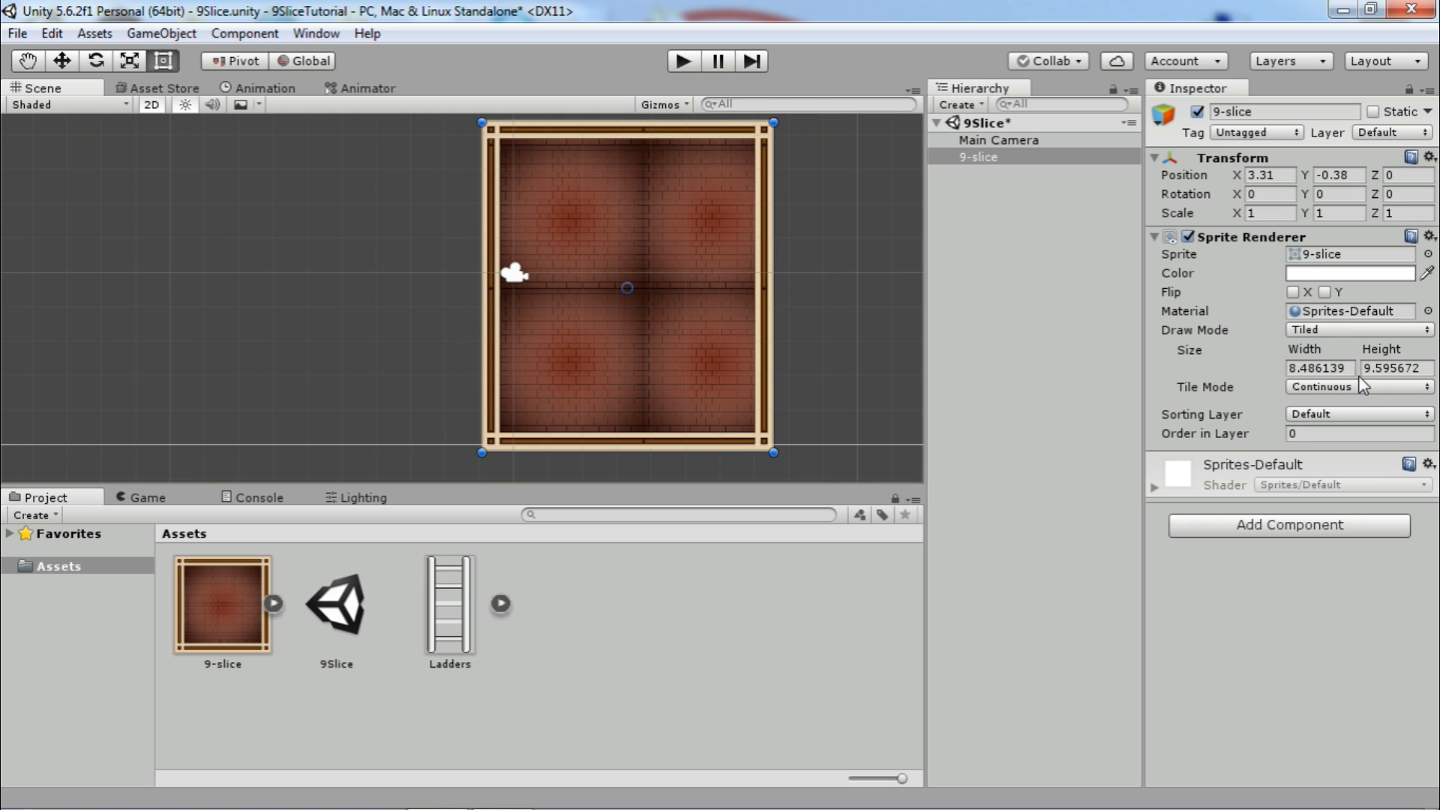
left_click(1356, 385)
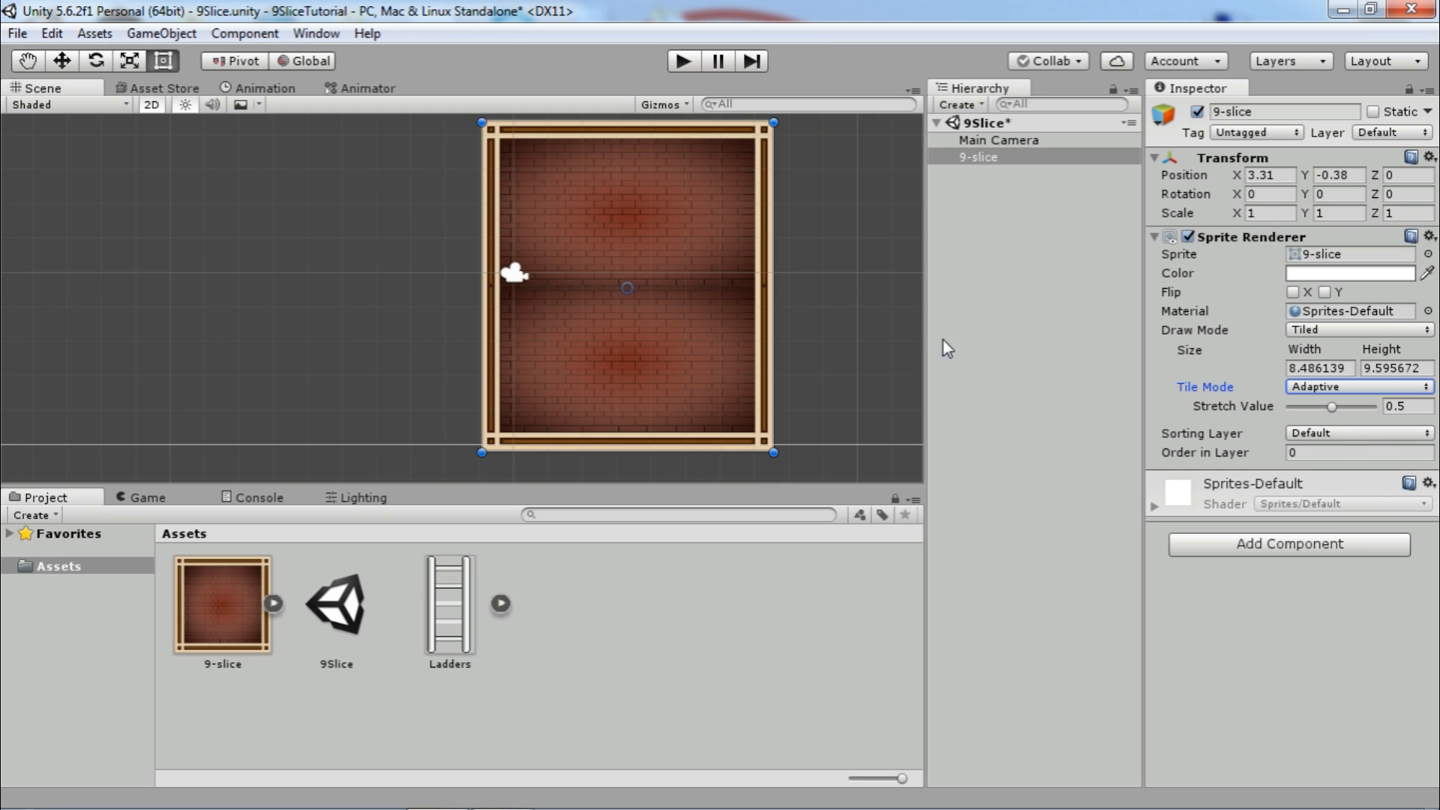
mouse_move(1275, 416)
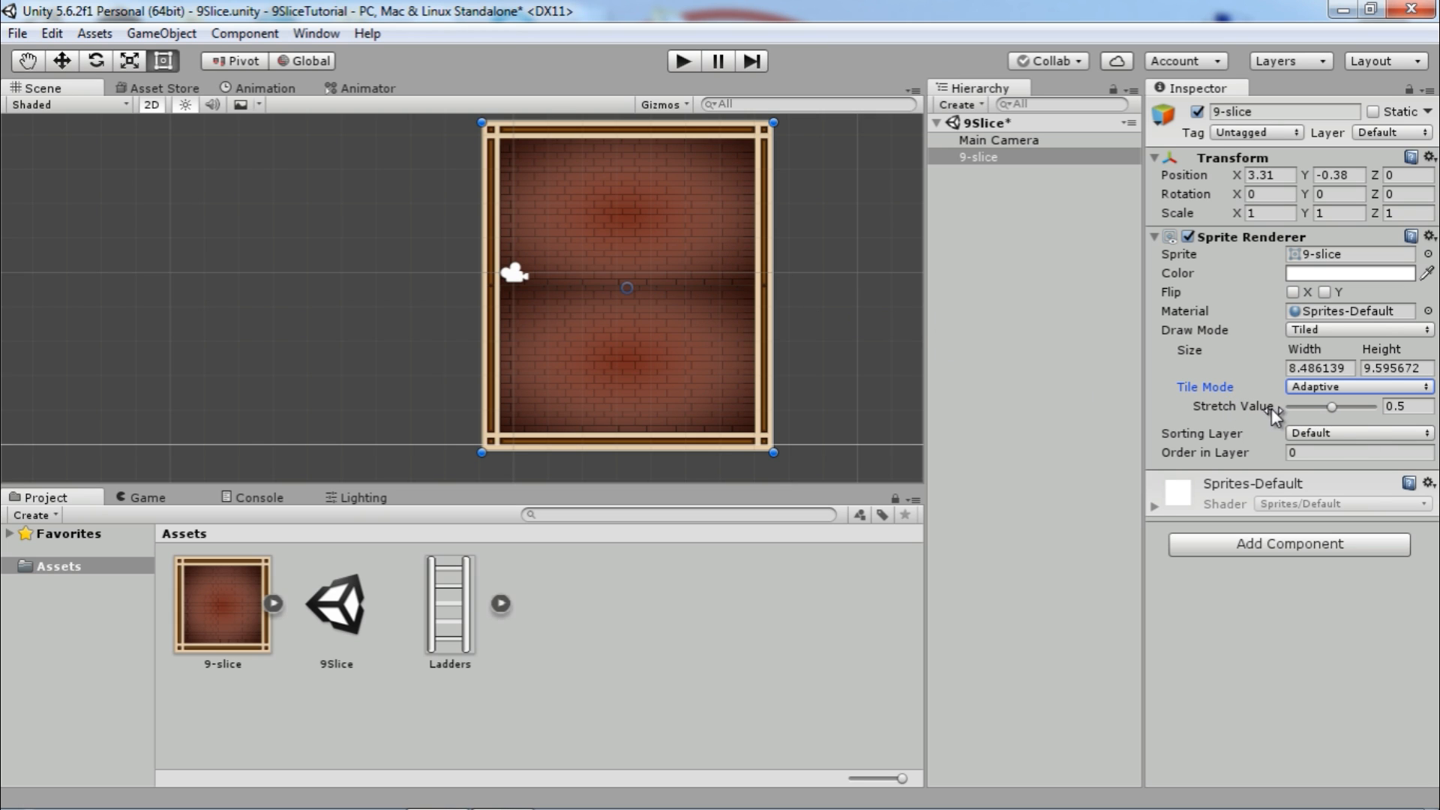
Test stretch values 0.21, 1 and 0, then resize the frame to show one and then two brick tiles.
left_click_drag(1332, 406, 1308, 406)
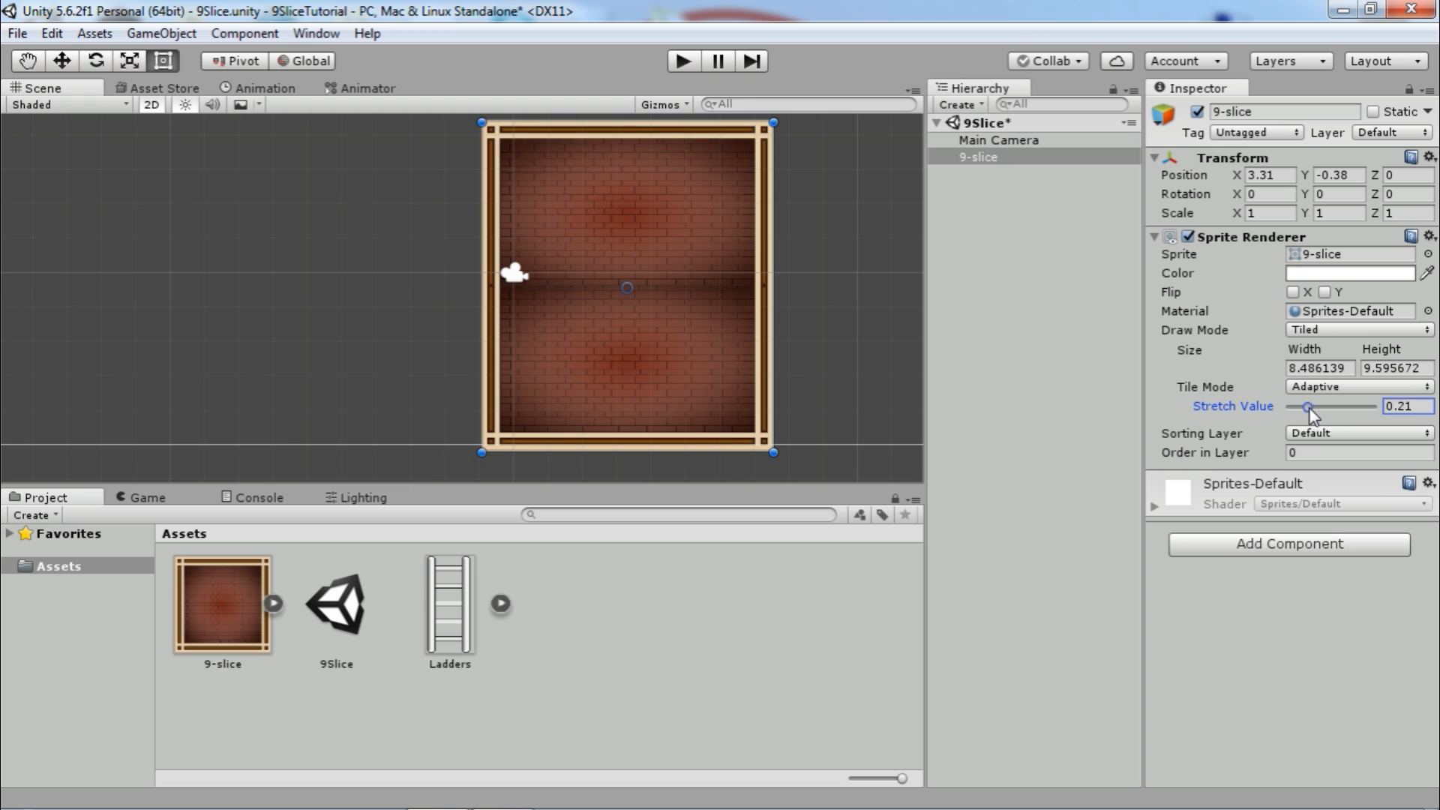
left_click_drag(1308, 406, 1287, 406)
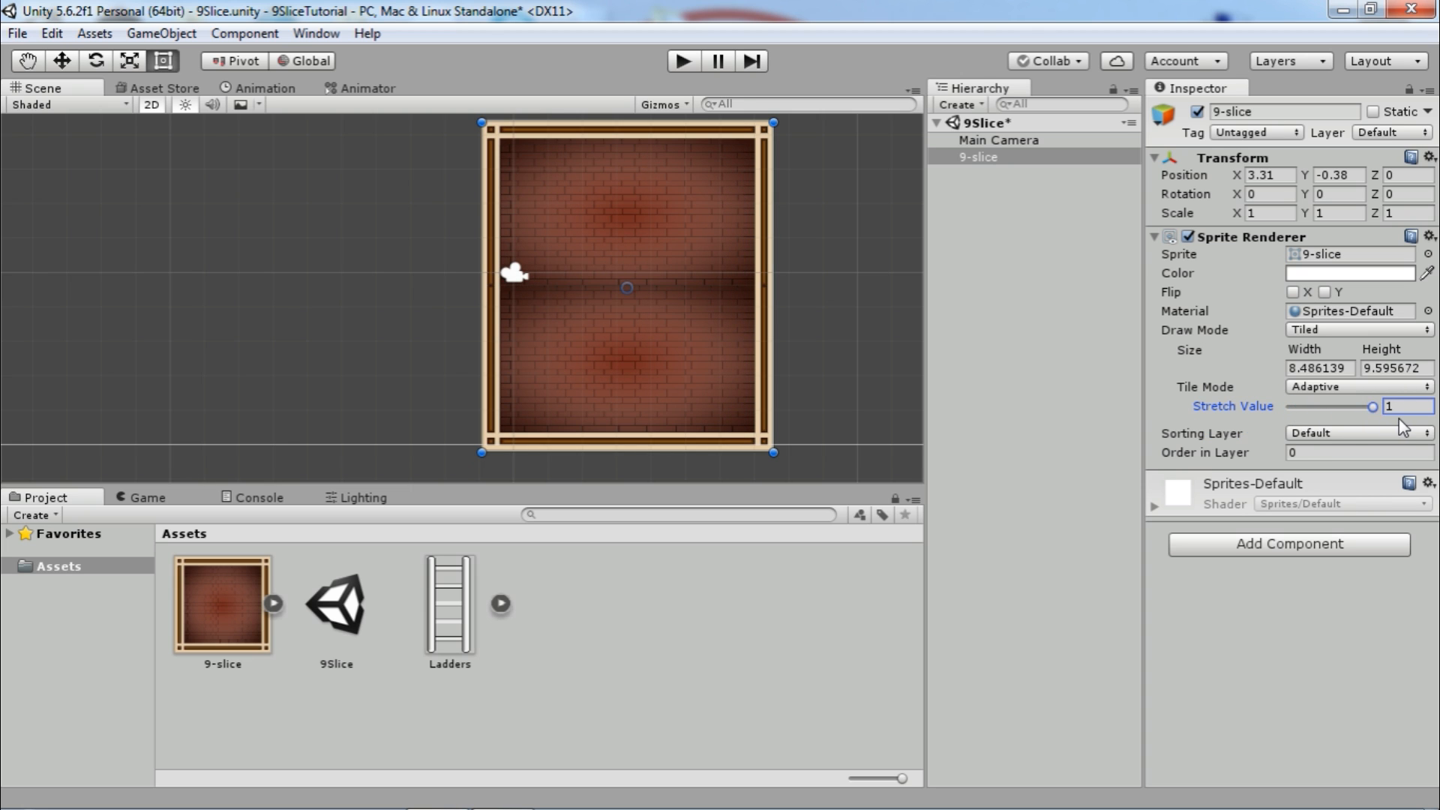
left_click_drag(1374, 406, 1293, 406)
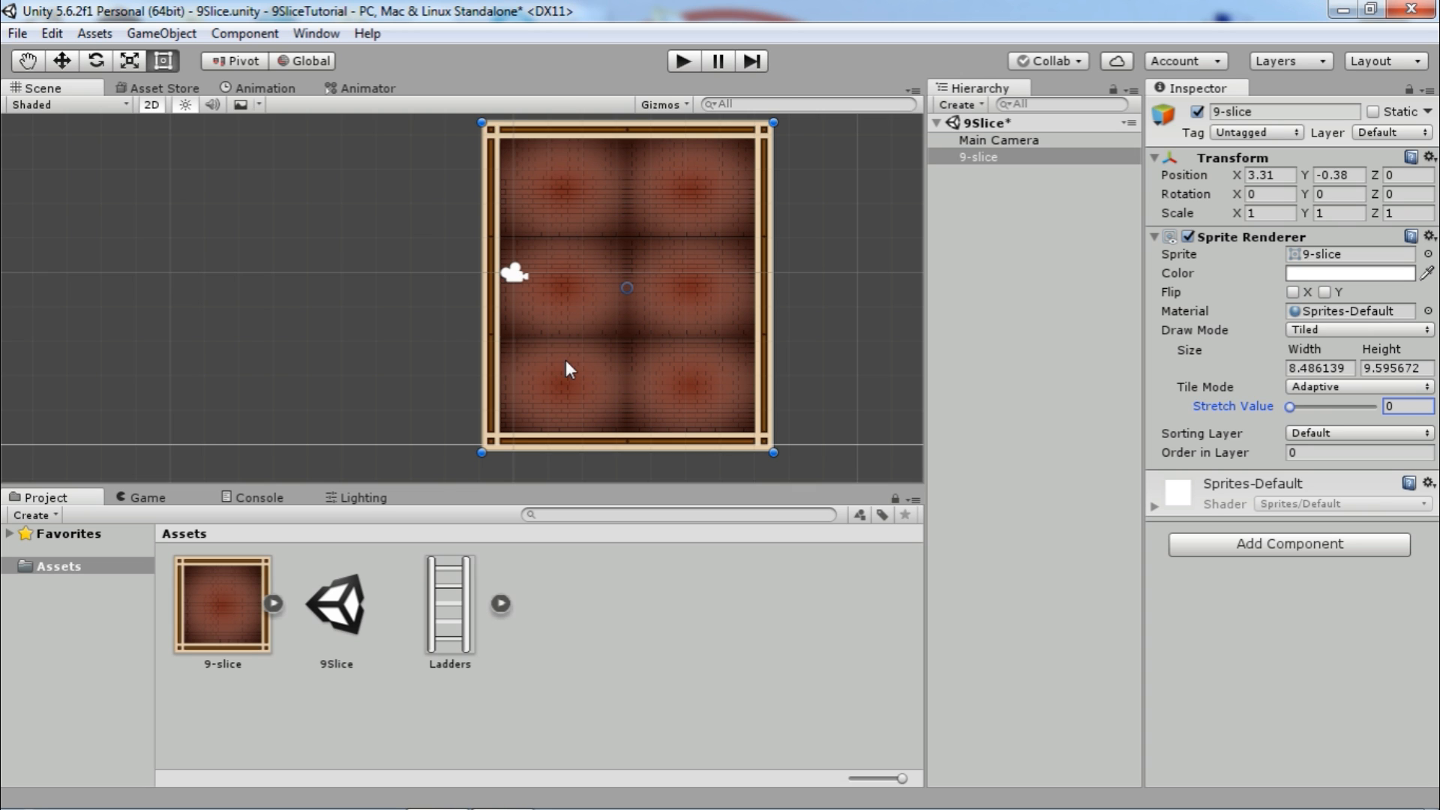
left_click_drag(1294, 406, 1372, 406)
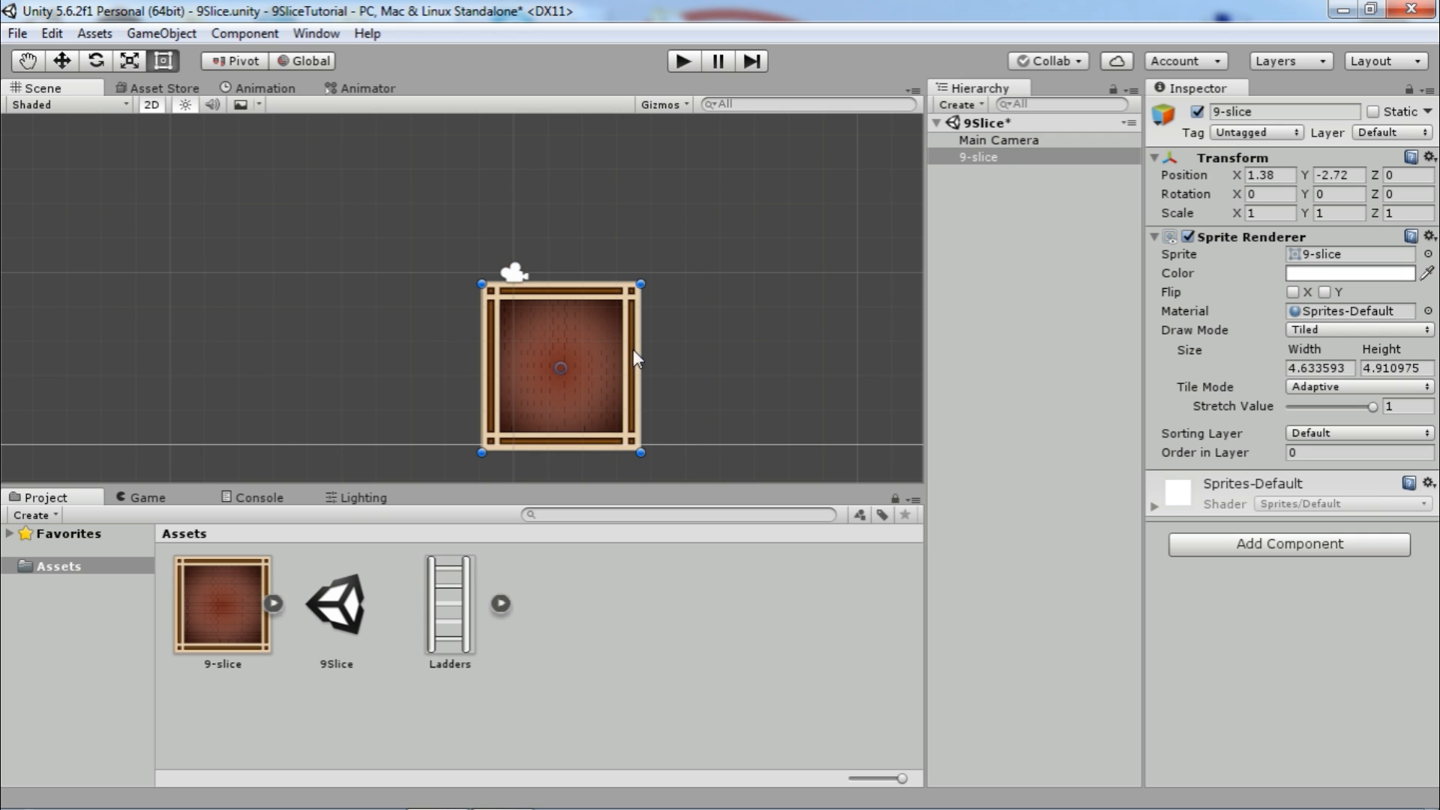
left_click_drag(640, 369, 807, 369)
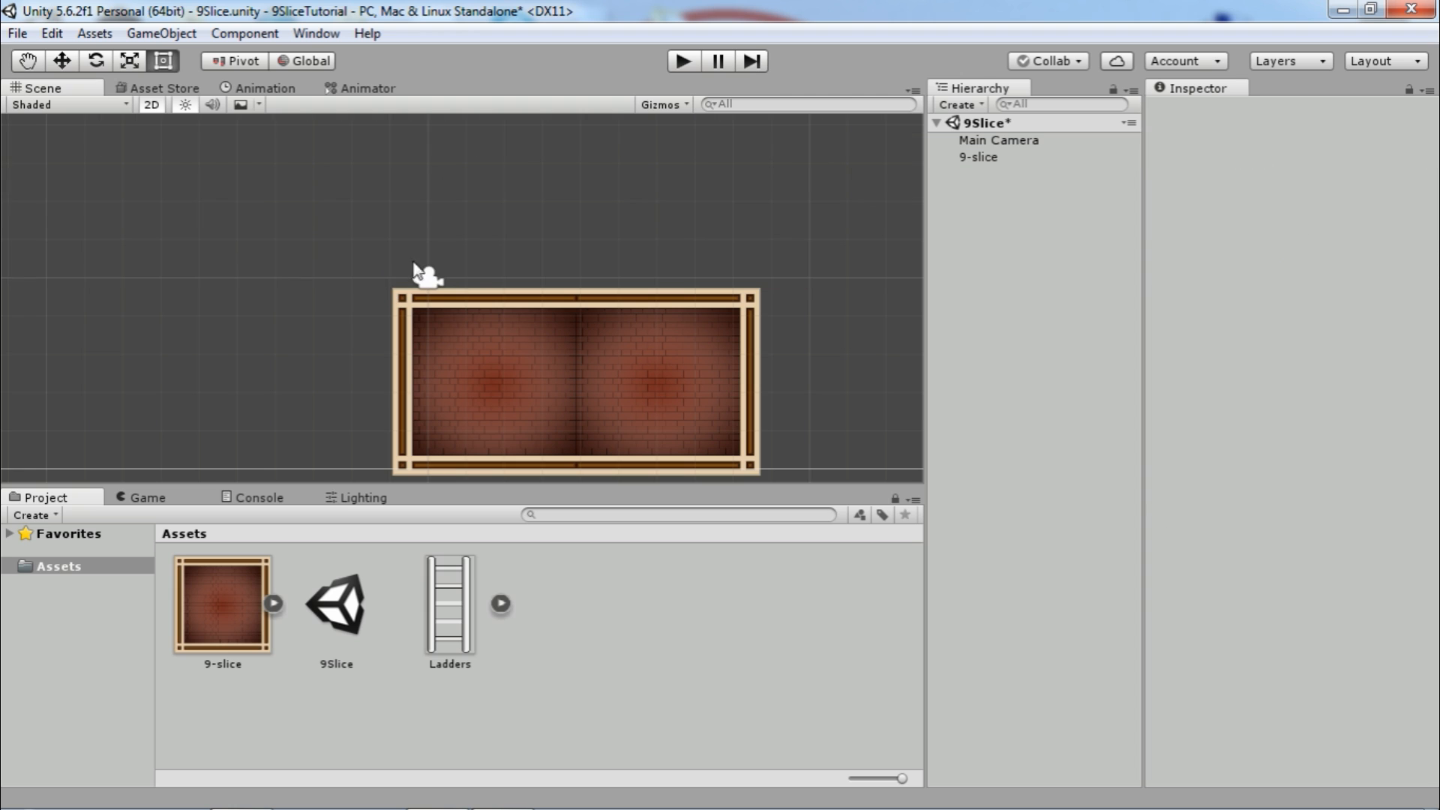
Give the Ladders sprite a Full Rect mesh type and apply it.
left_click(448, 601)
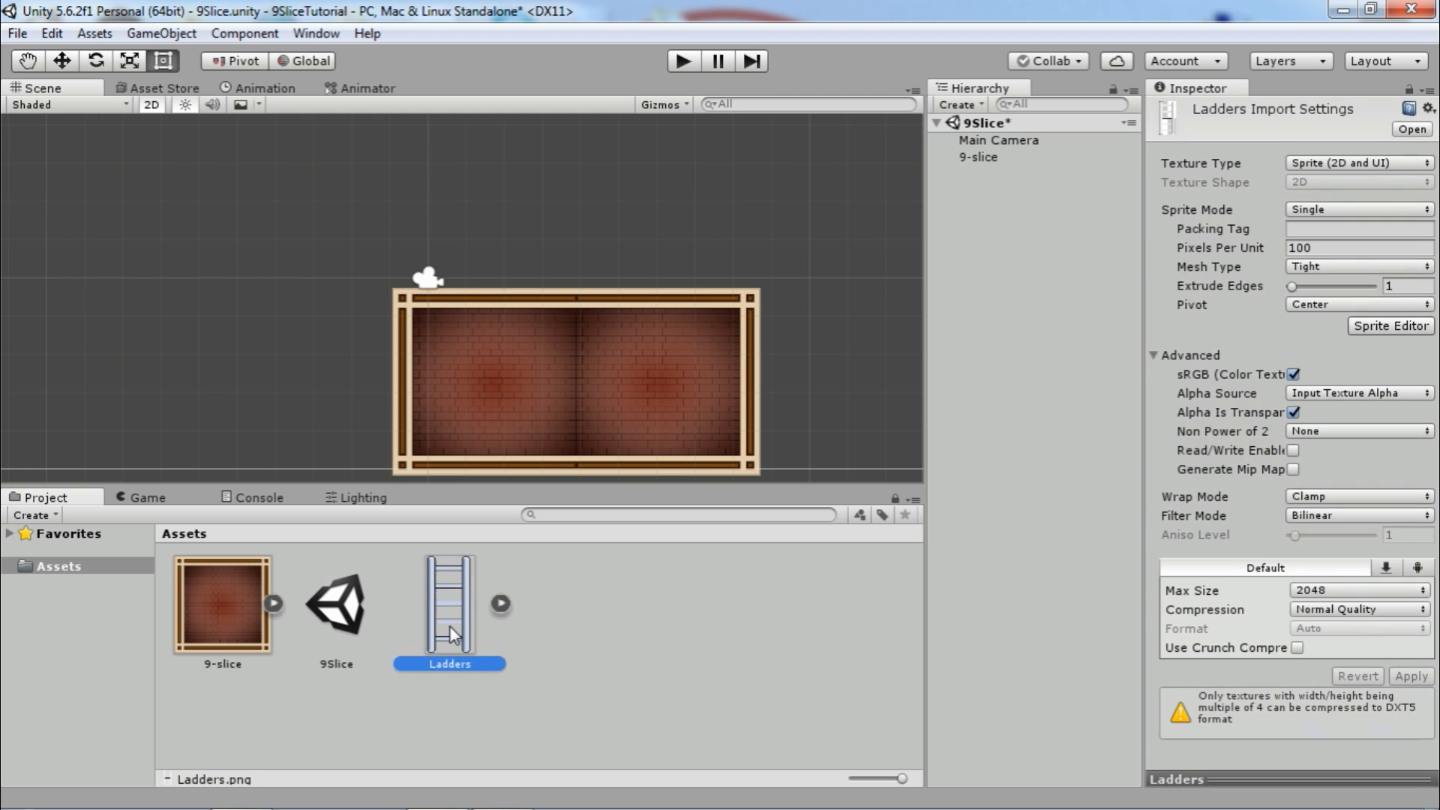
left_click(1356, 267)
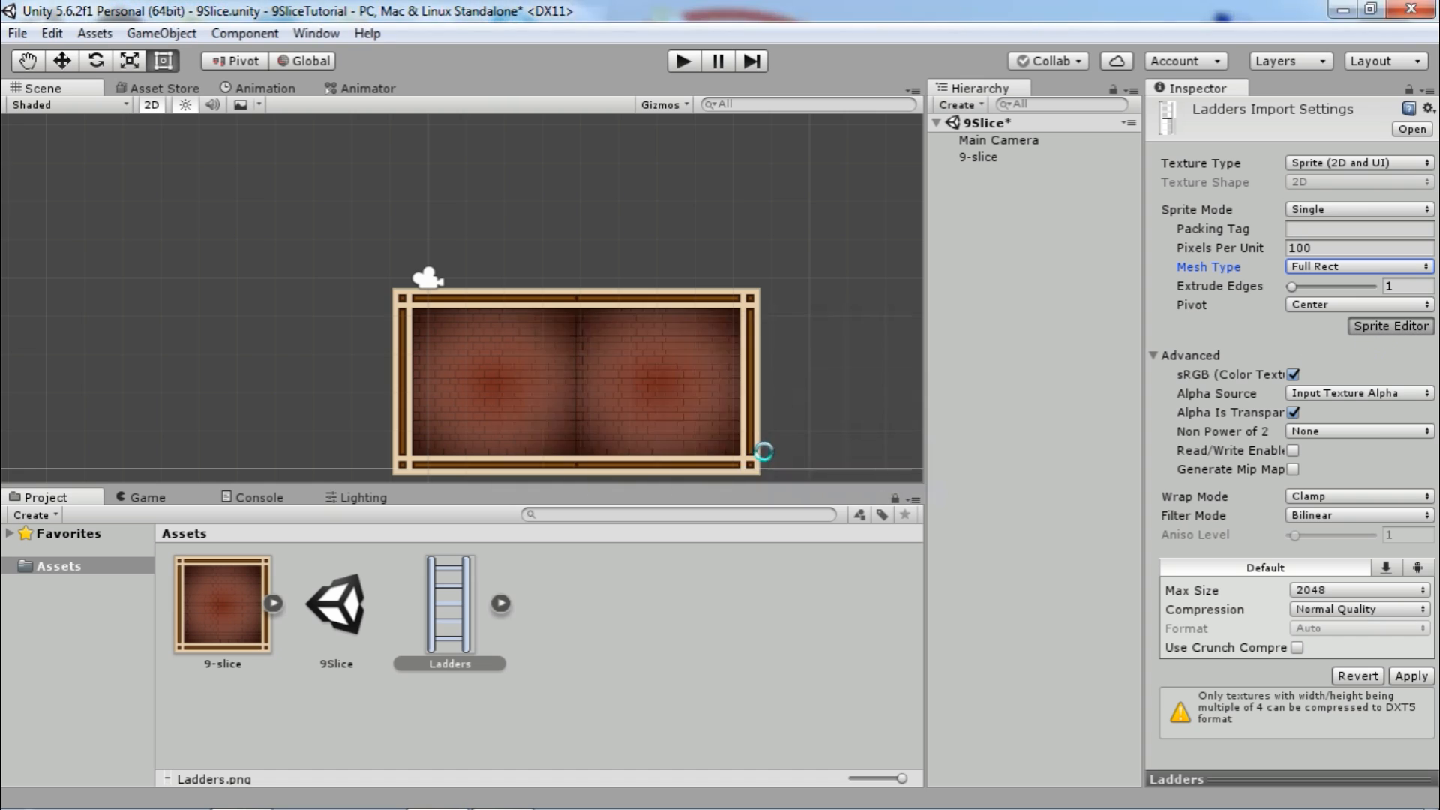
left_click(1389, 326)
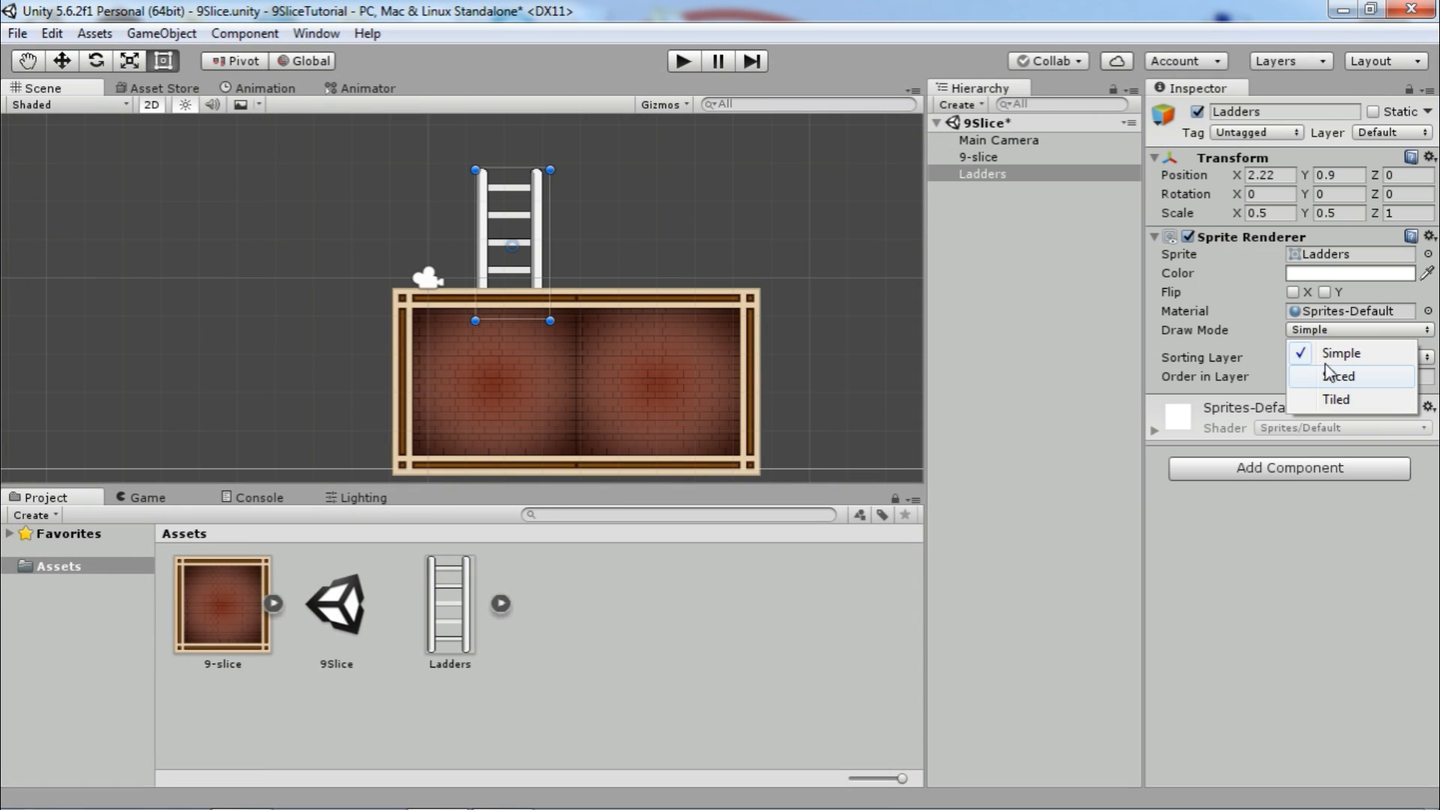
Draw the ladder Tiled with stretch value 0, then select the brick frame.
left_click(1335, 399)
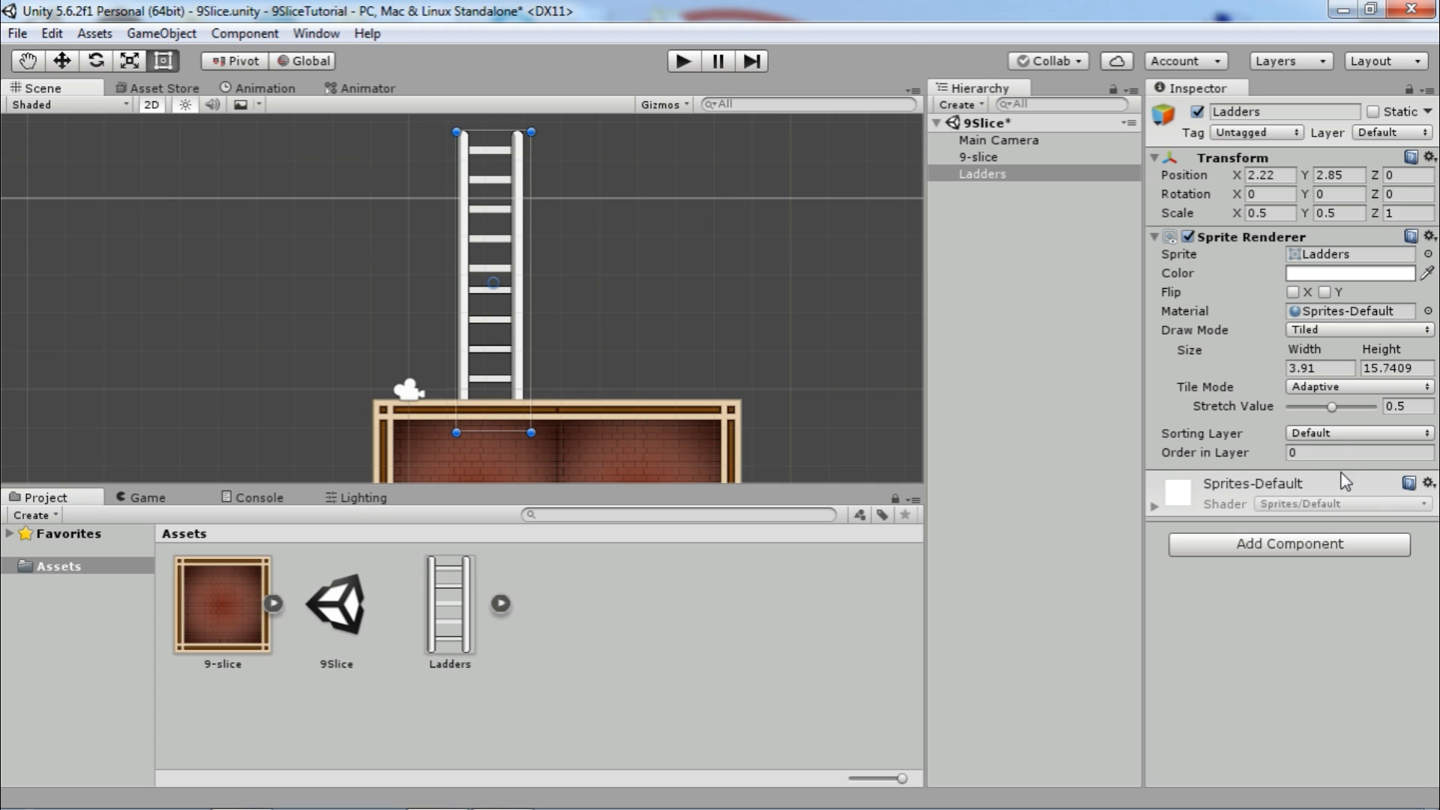
left_click_drag(1332, 406, 1290, 407)
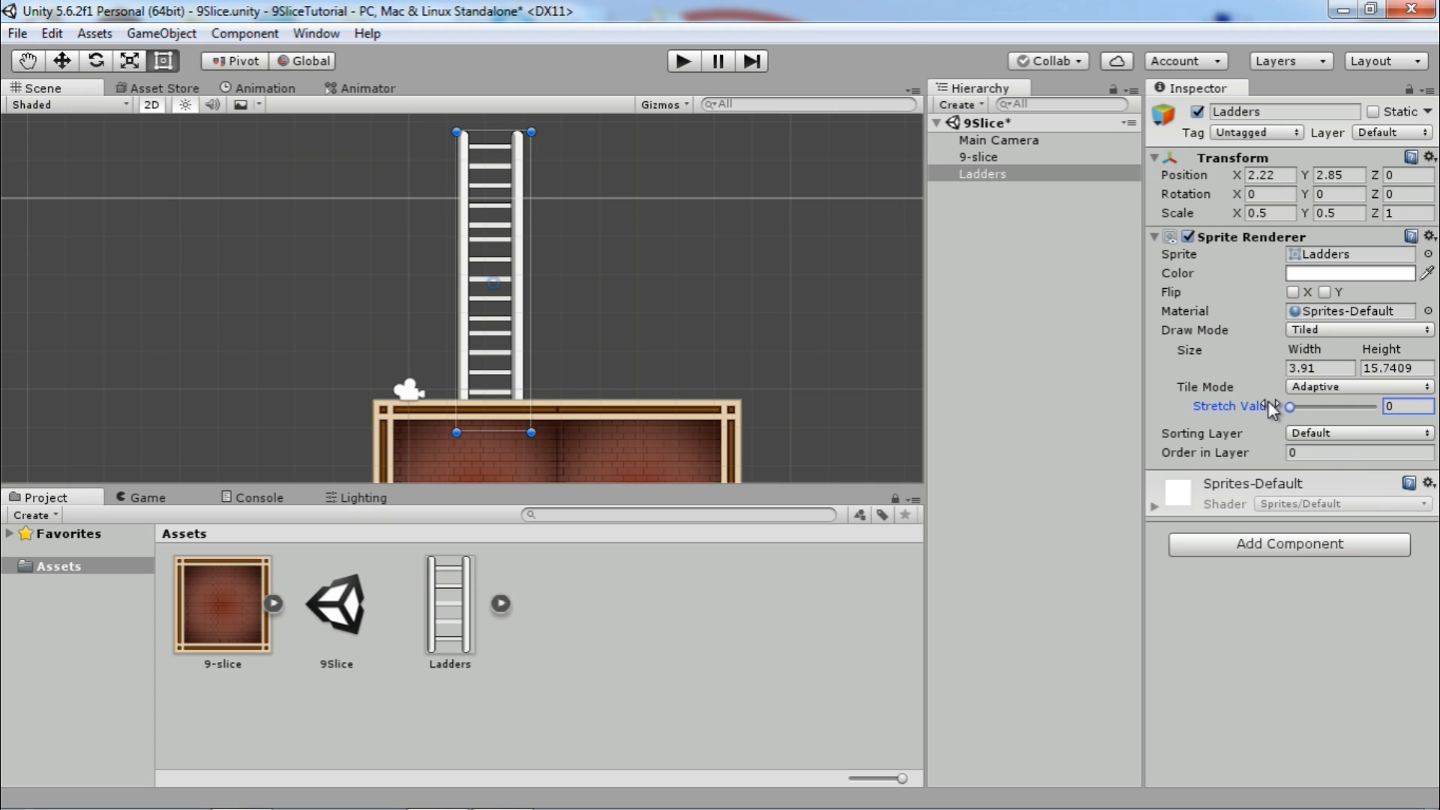
mouse_move(513, 238)
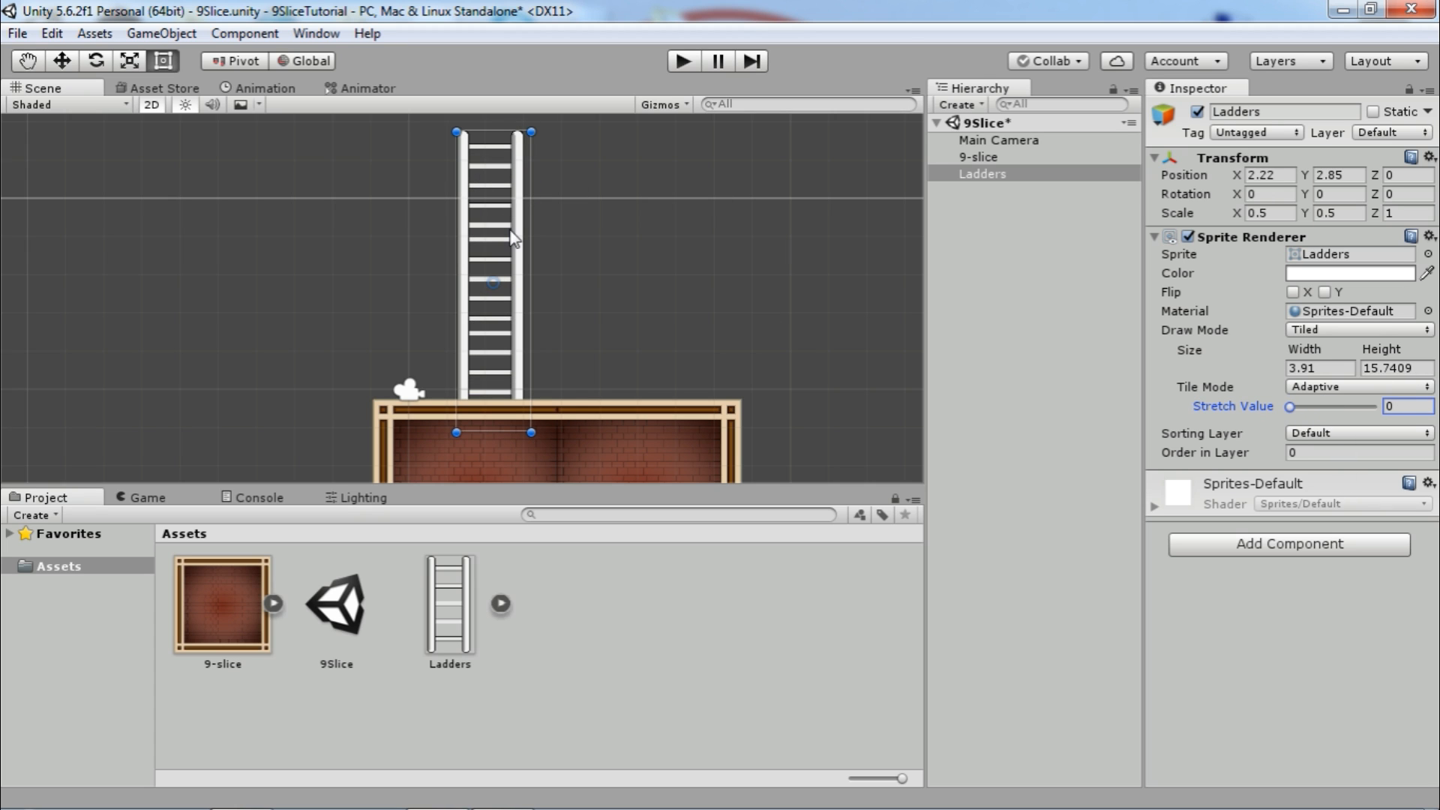
left_click(978, 158)
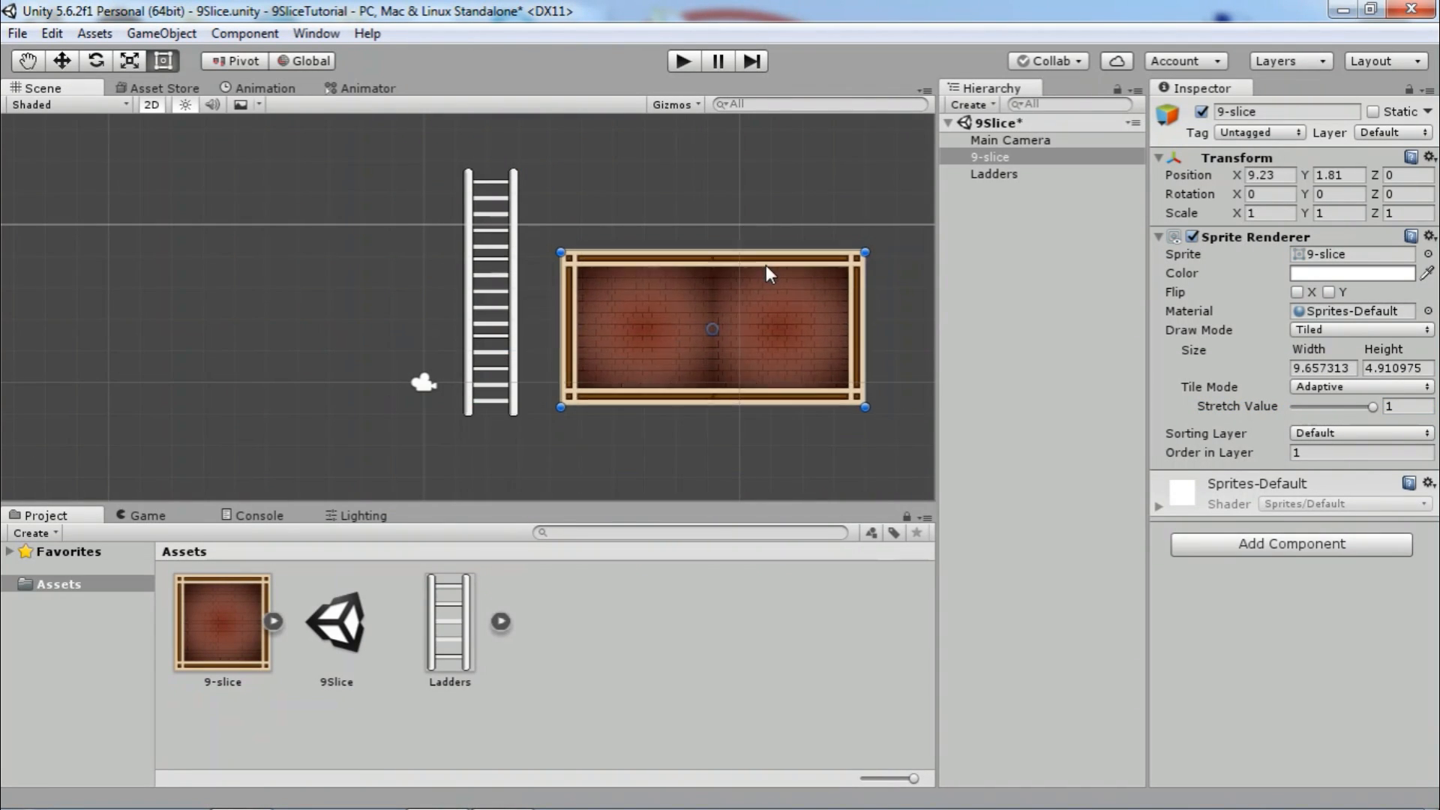
Add a Box Collider 2D to the brick frame with Auto Tiling enabled.
left_click_drag(769, 273, 701, 342)
type("box")
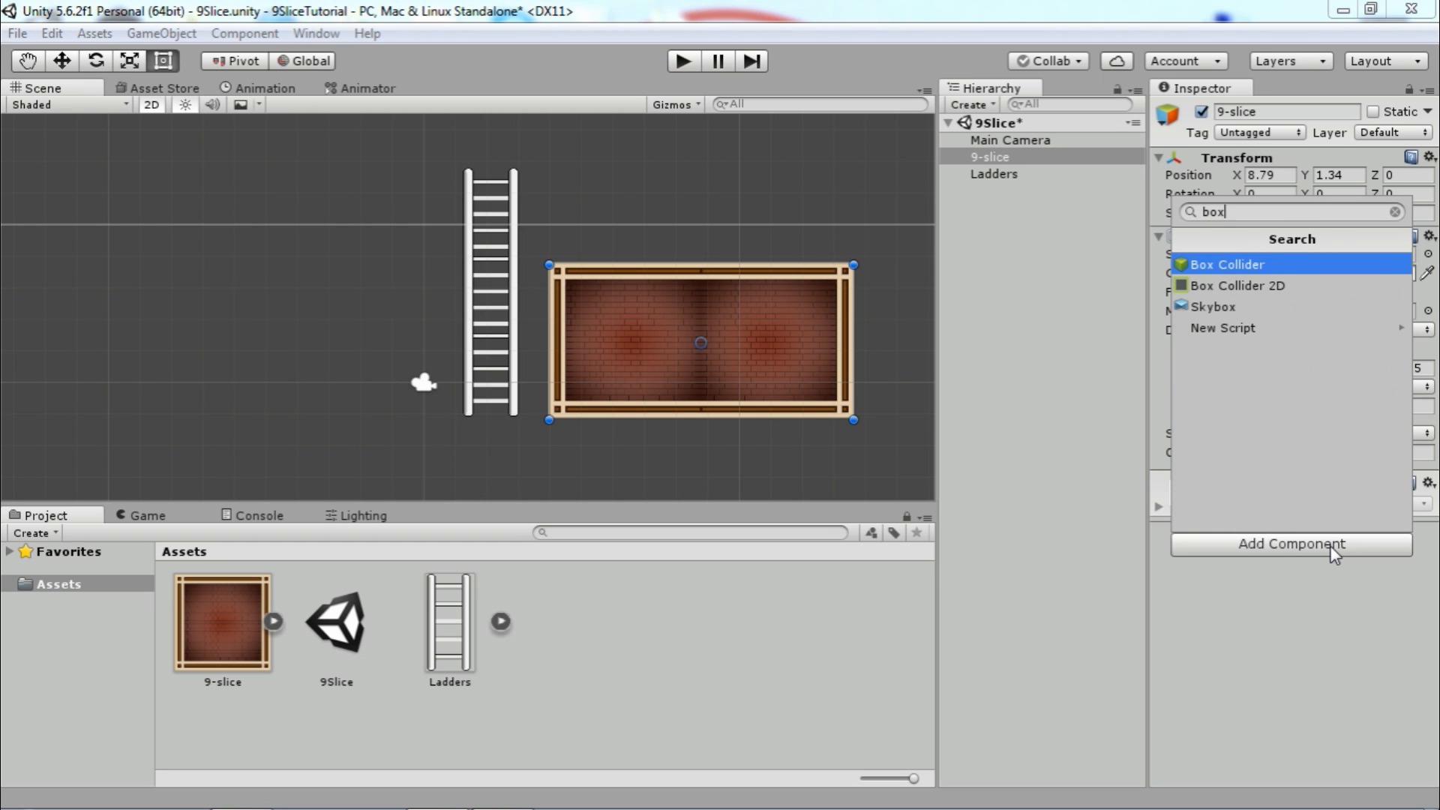
left_click(1236, 285)
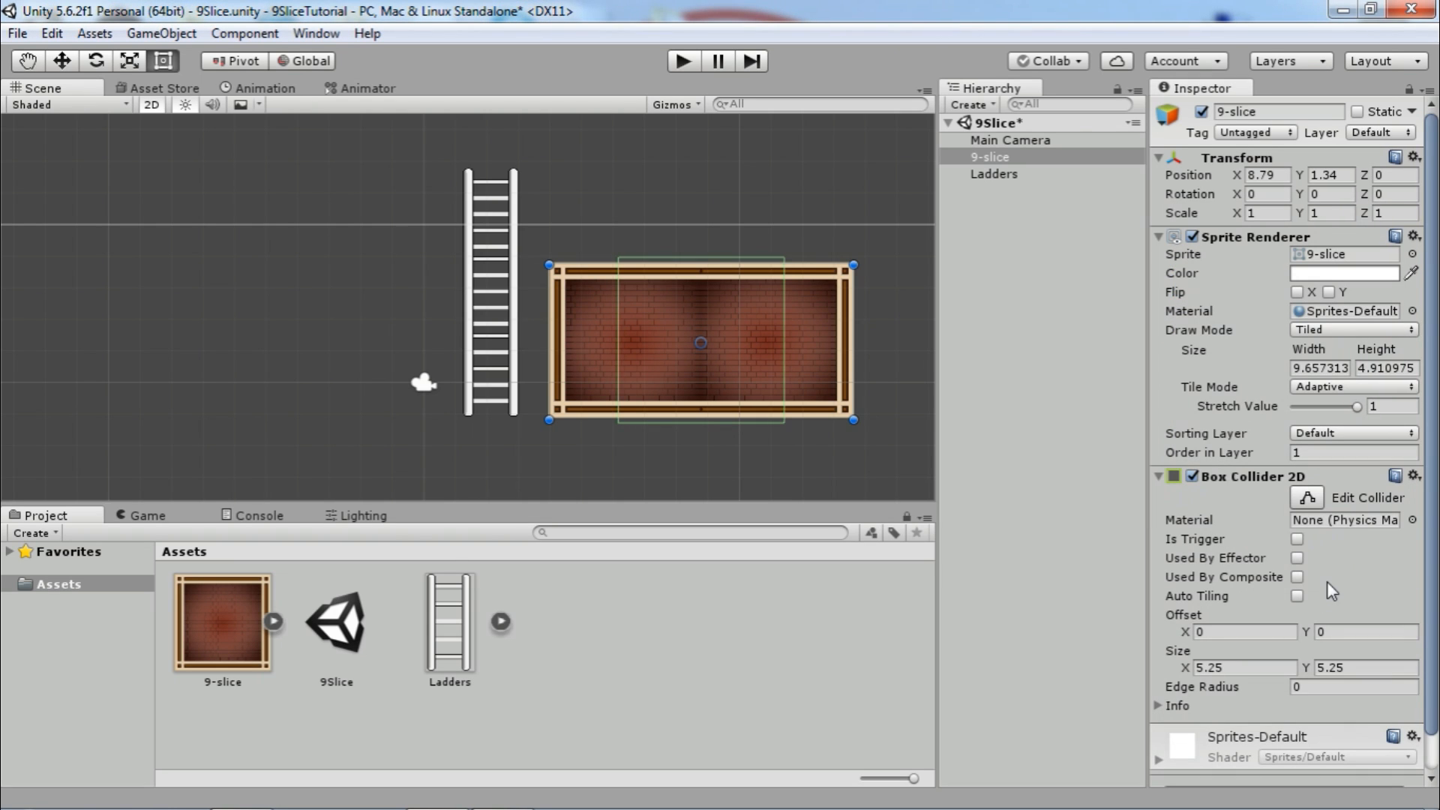
mouse_move(1261, 550)
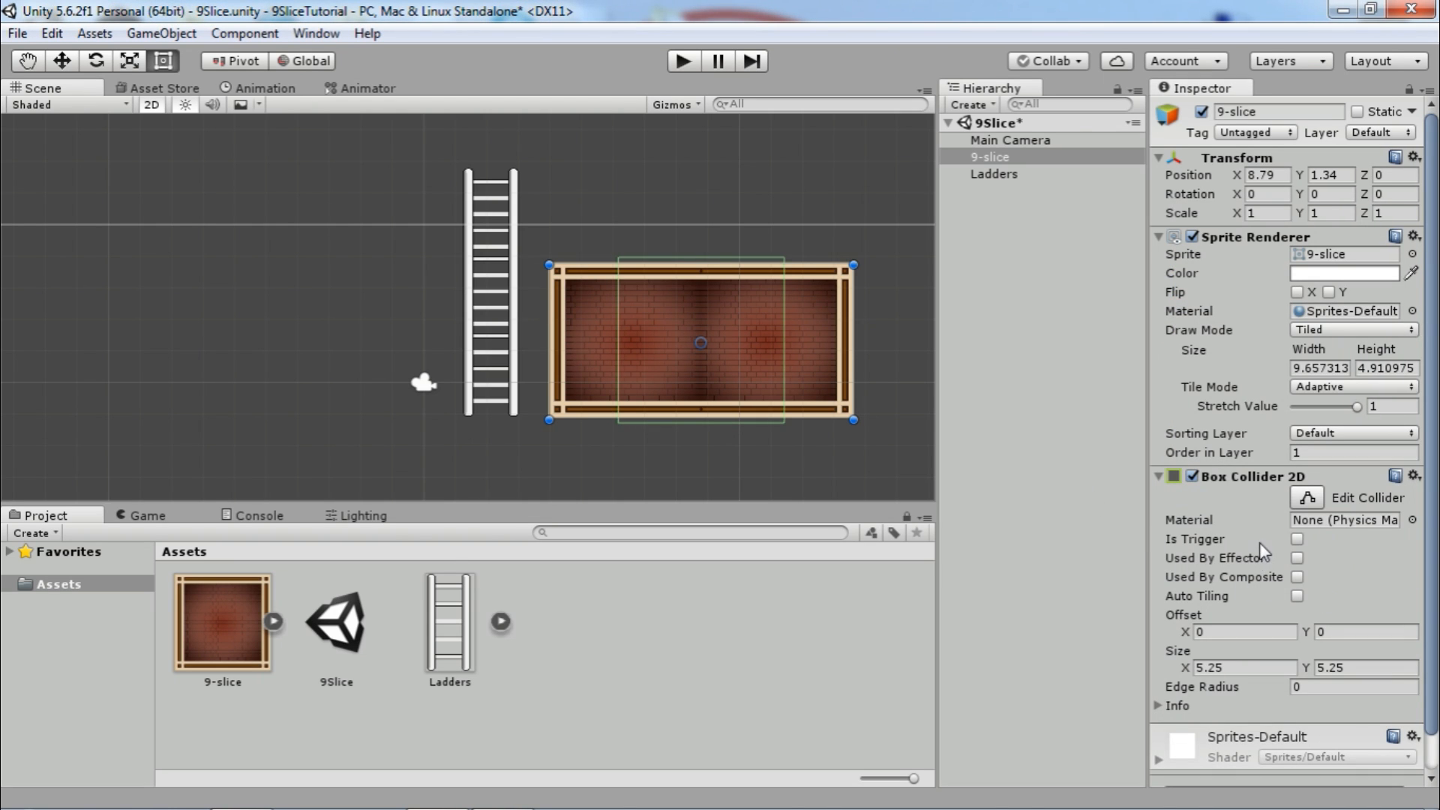
mouse_move(1295, 609)
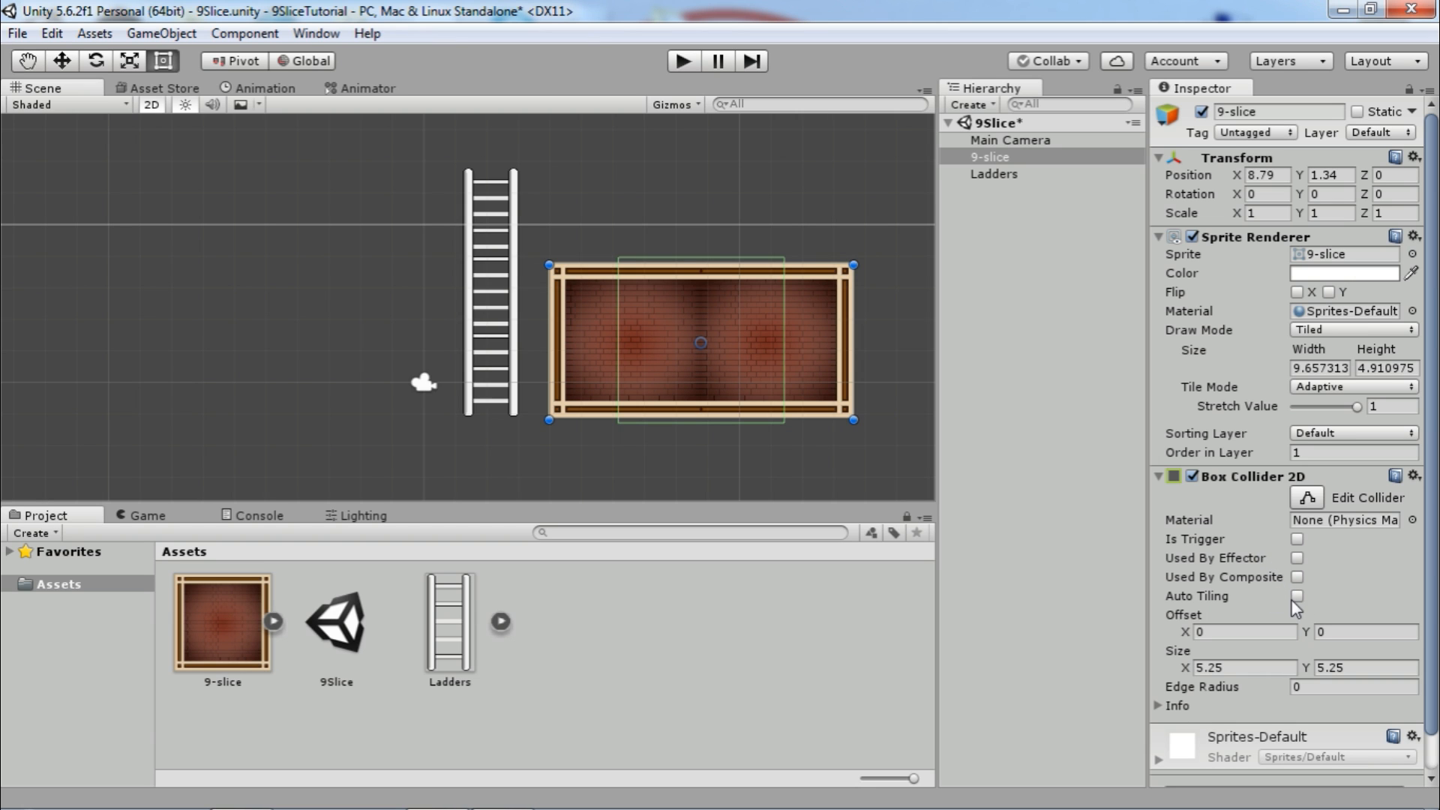
left_click(1296, 595)
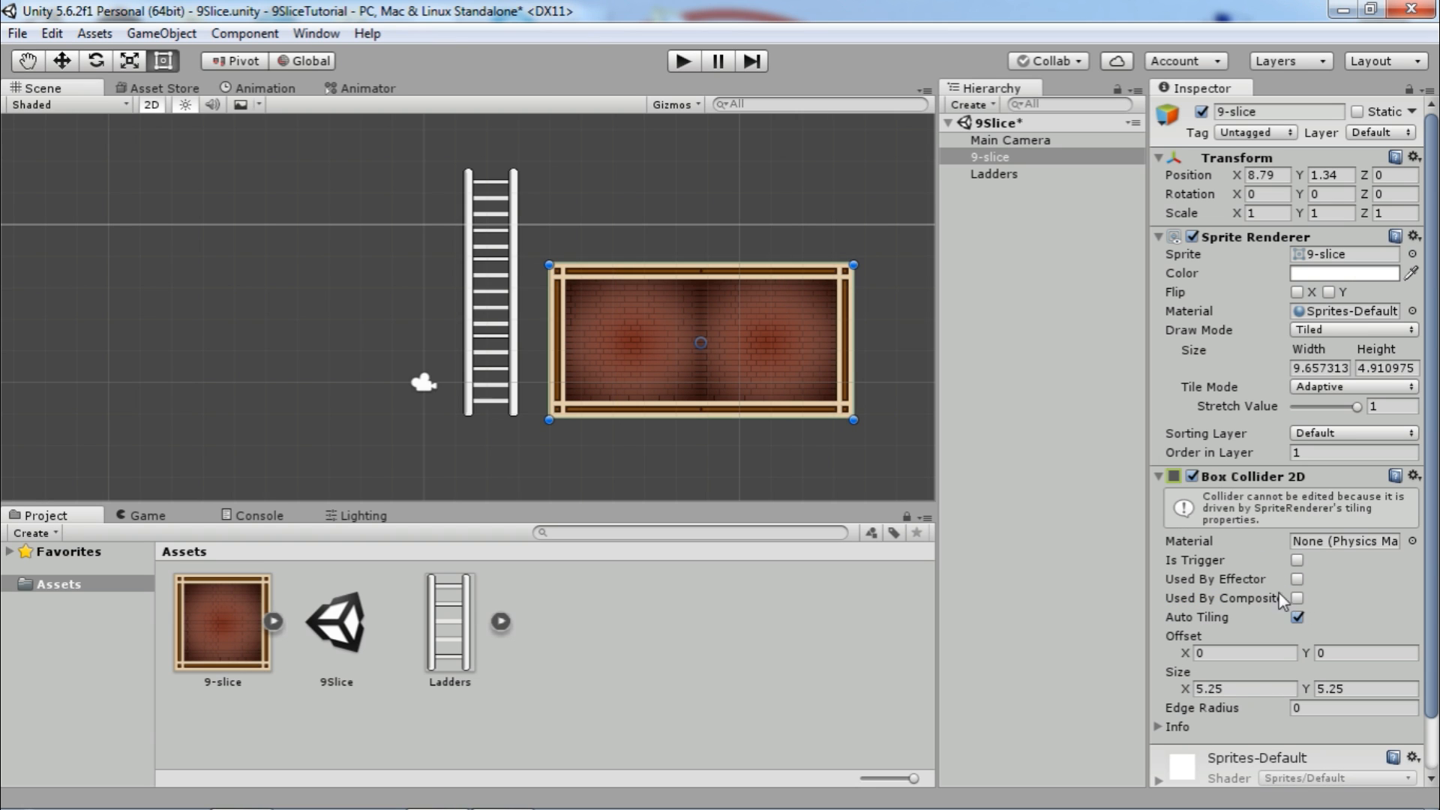